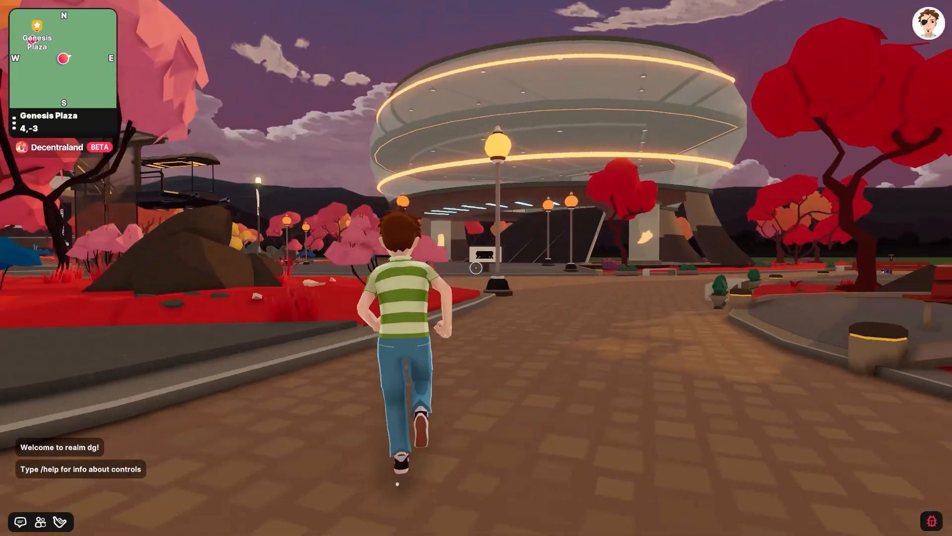
Walk around Genesis Plaza, then jump across coordinates to the AETHERIAN parcel at 145,85.
{"action": "key", "text": "w"}
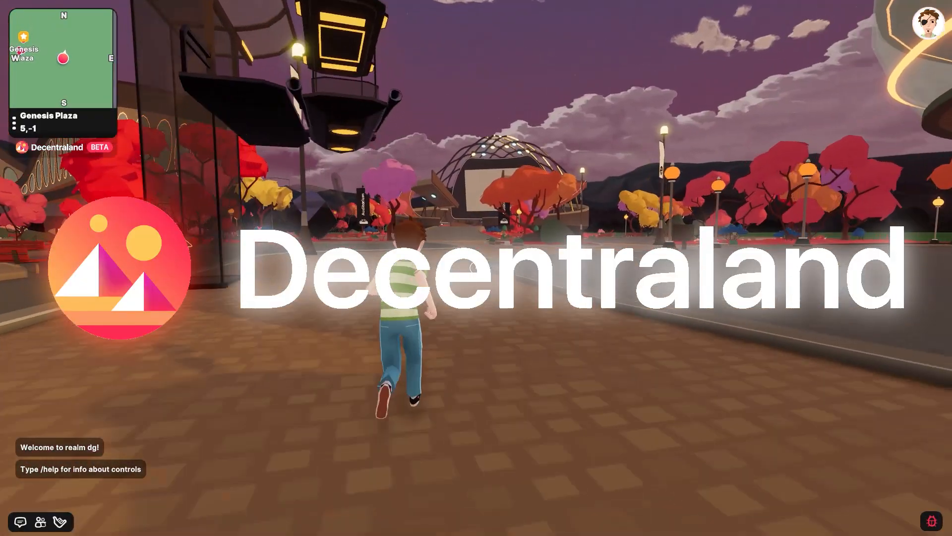
{"action": "key", "text": "w"}
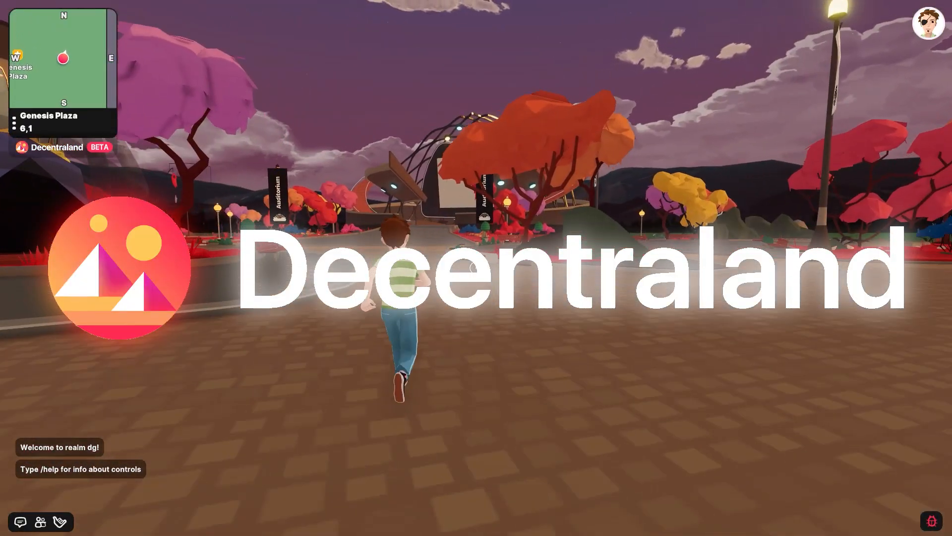
{"action": "key", "text": "w"}
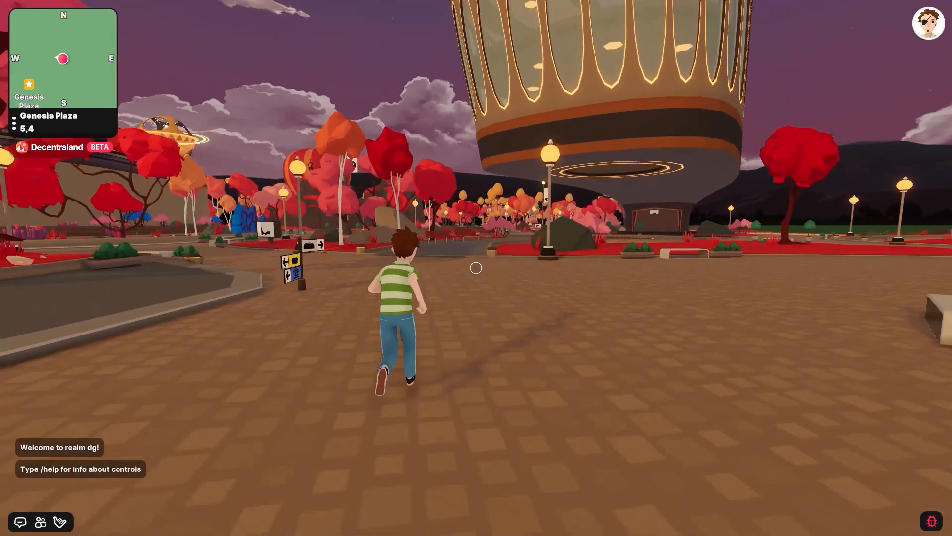
{"action": "key", "text": "w"}
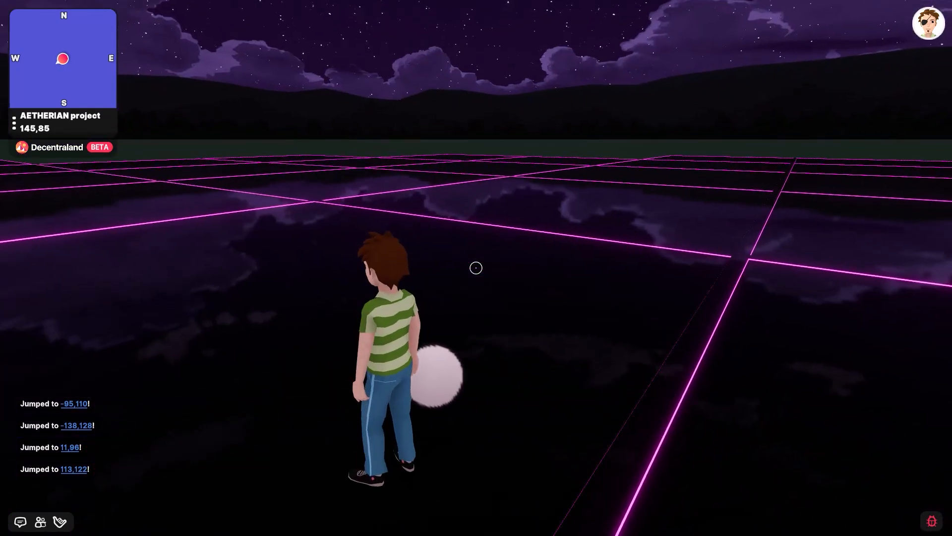
Tour the Atari Casino at -95,110 and The Aquarium at -138,128, then reach 11,96.
{"action": "key", "text": "w"}
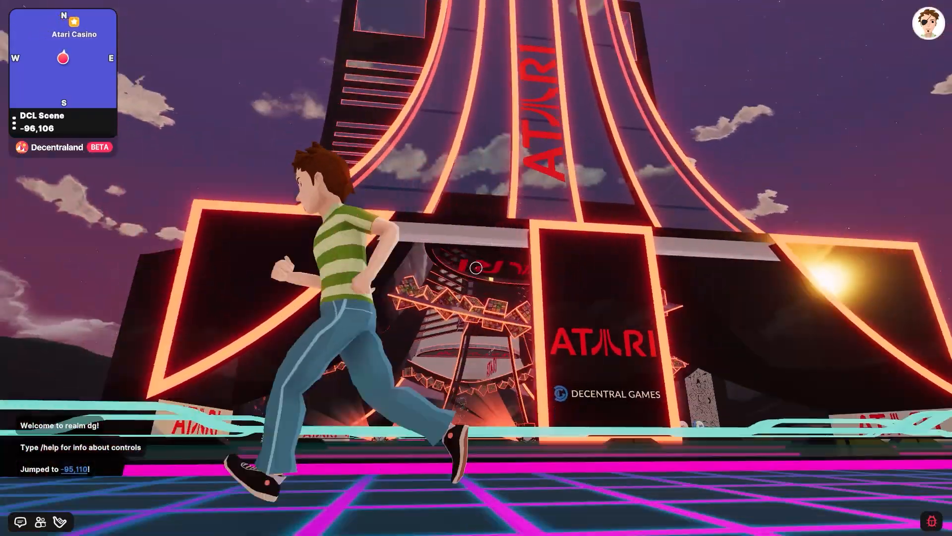
{"action": "key", "text": "w"}
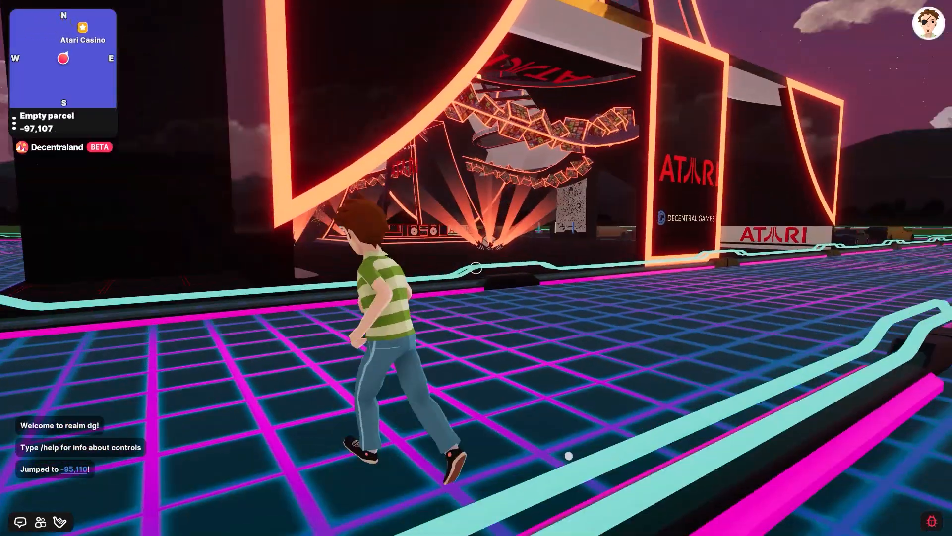
{"action": "key", "text": "w"}
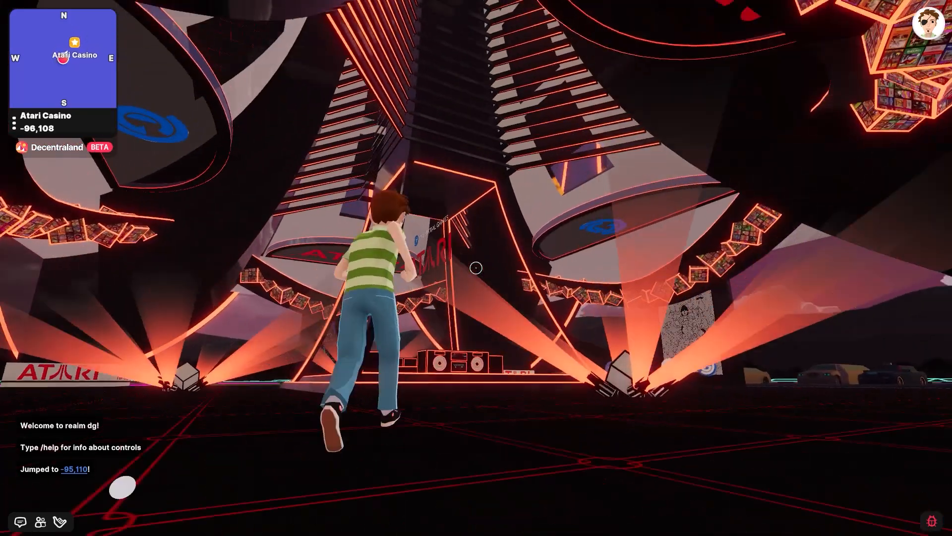
{"action": "key", "text": "w"}
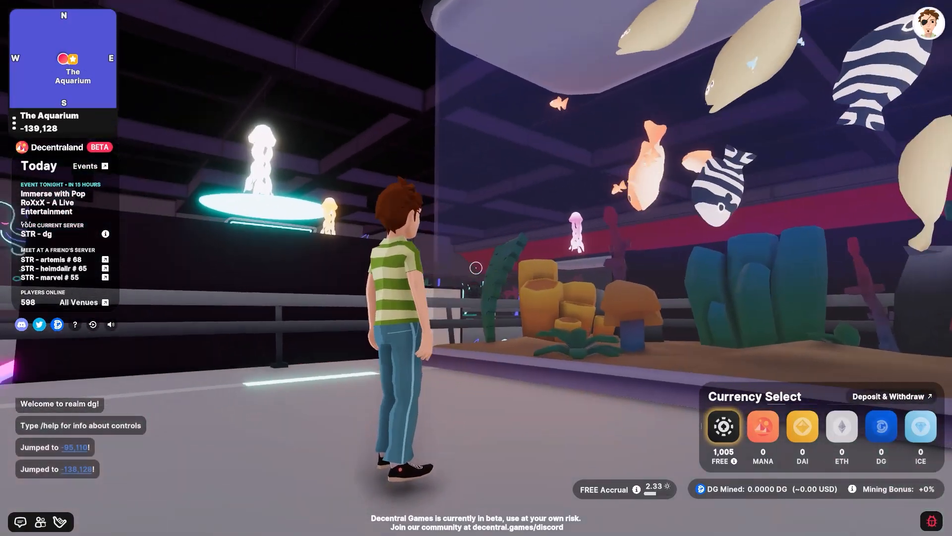
{"action": "key", "text": "w"}
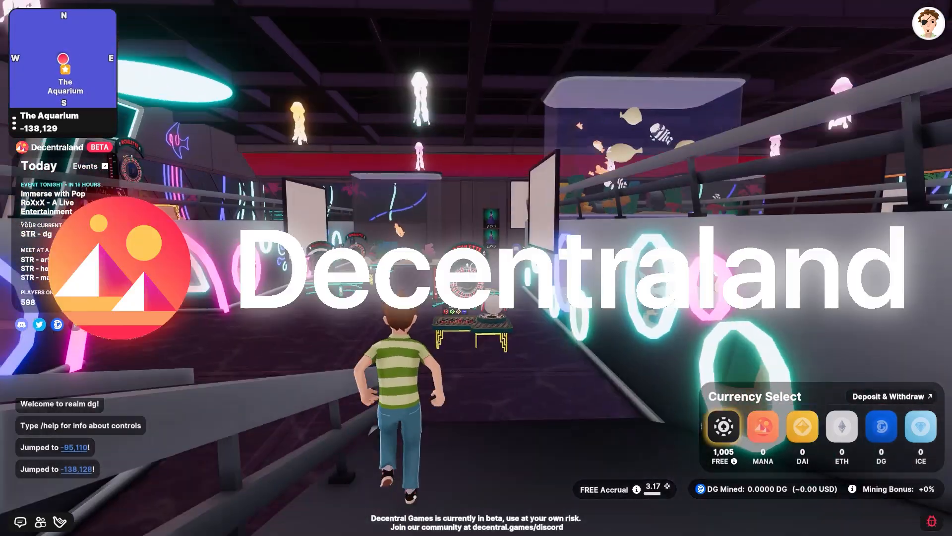
{"action": "key", "text": "w"}
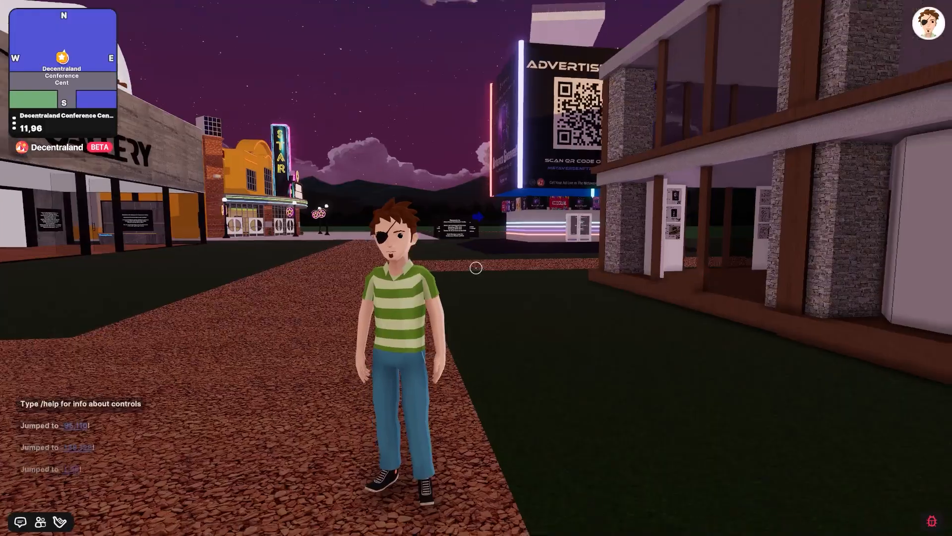
Walk through the Unity Cafe past Star Cinema, visit -26,-123, then return to 0,-2.
{"action": "key", "text": "w"}
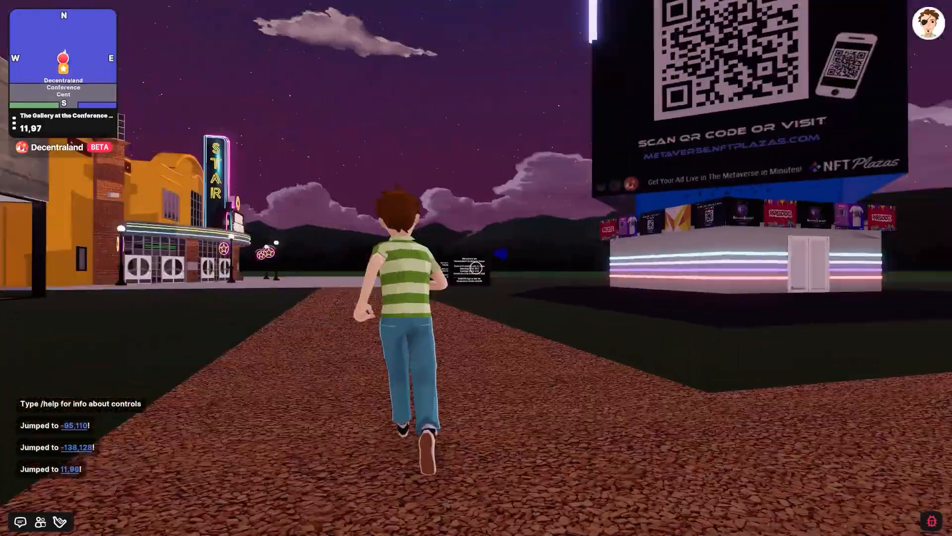
{"action": "key", "text": "w"}
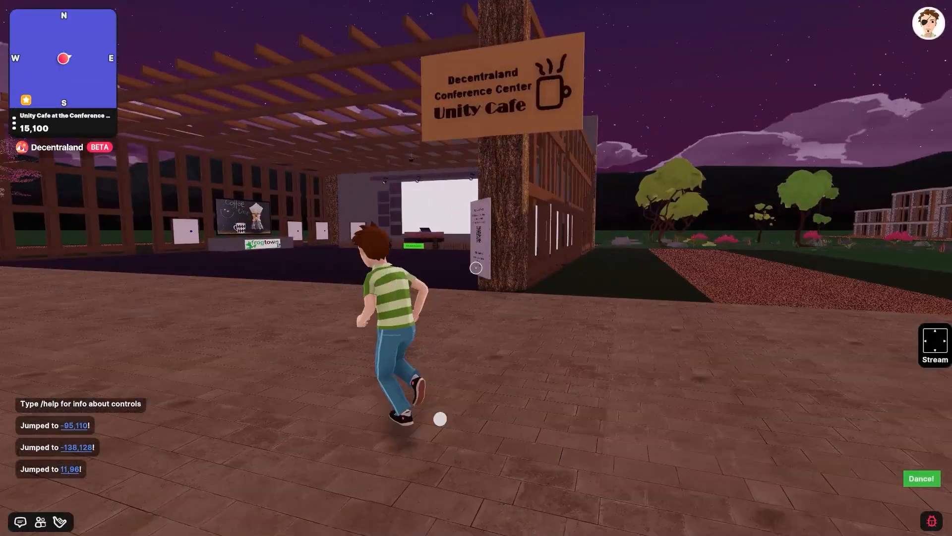
{"action": "key", "text": "w"}
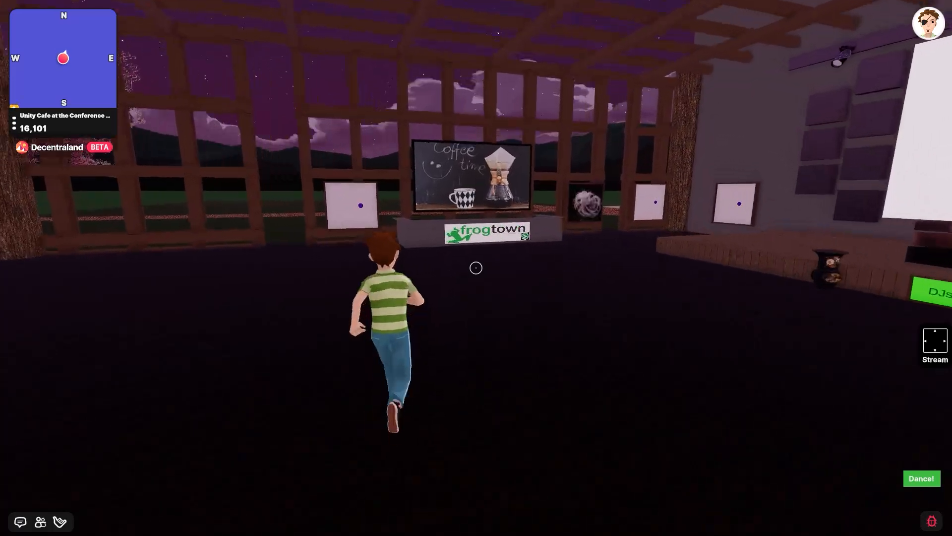
{"action": "key", "text": "w"}
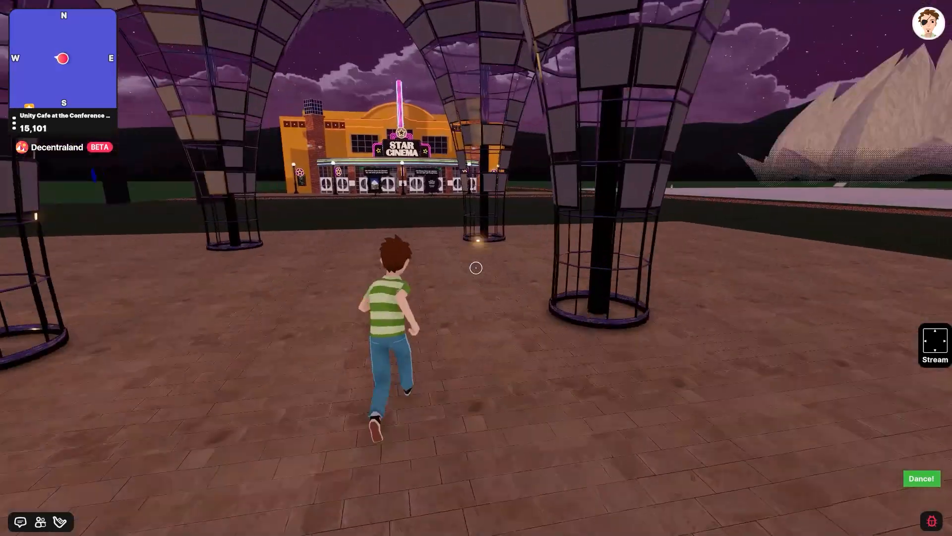
{"action": "key", "text": "w"}
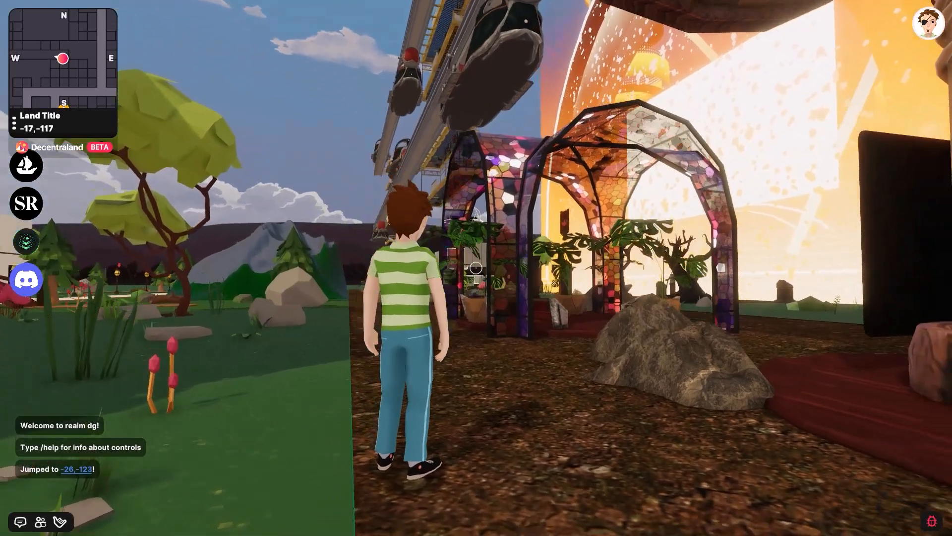
{"action": "key", "text": "w"}
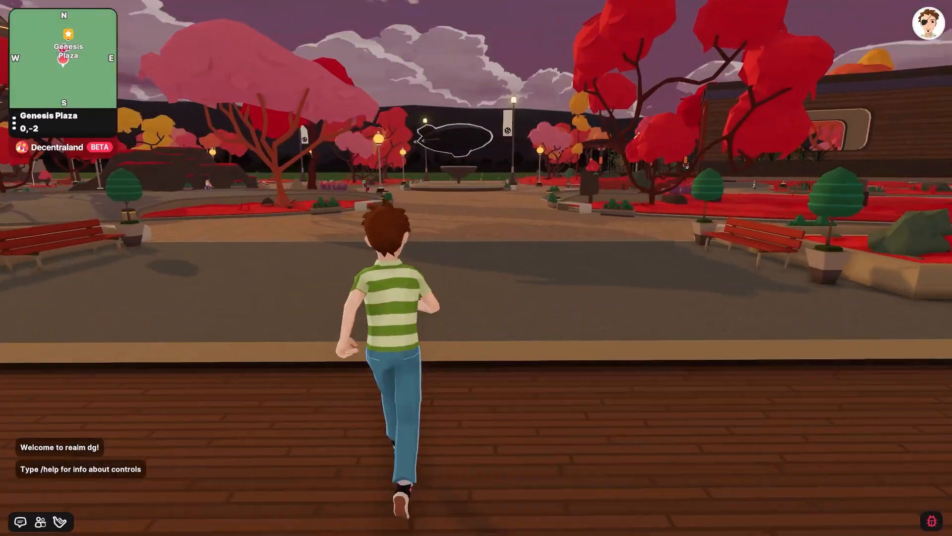
Walk around The Aquarium and the 11,96 conference grounds, then enter the 0,0 lounge.
{"action": "key", "text": "w"}
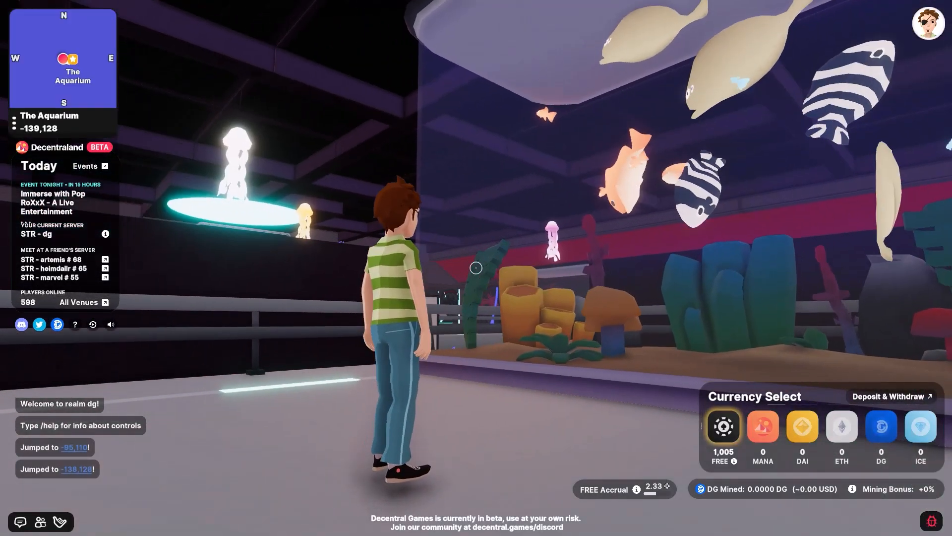
{"action": "key", "text": "w"}
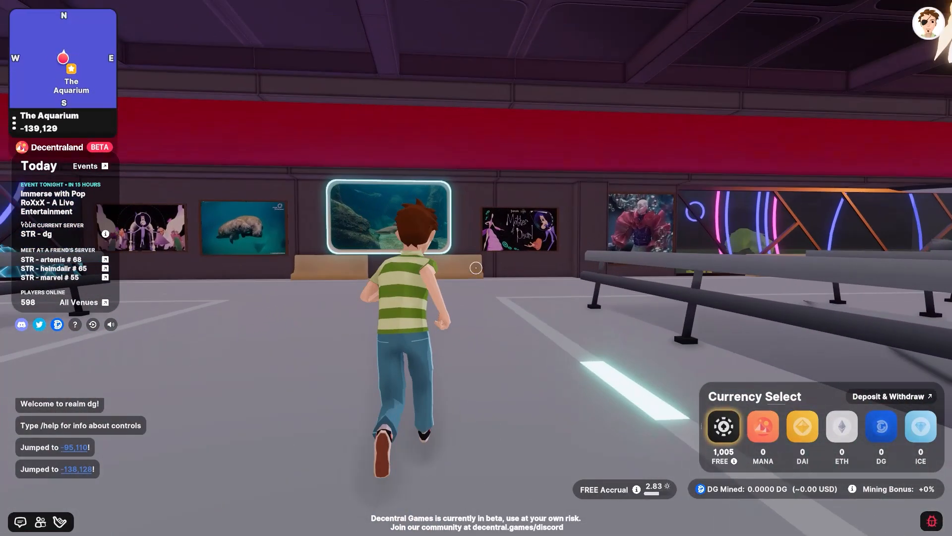
{"action": "key", "text": "w"}
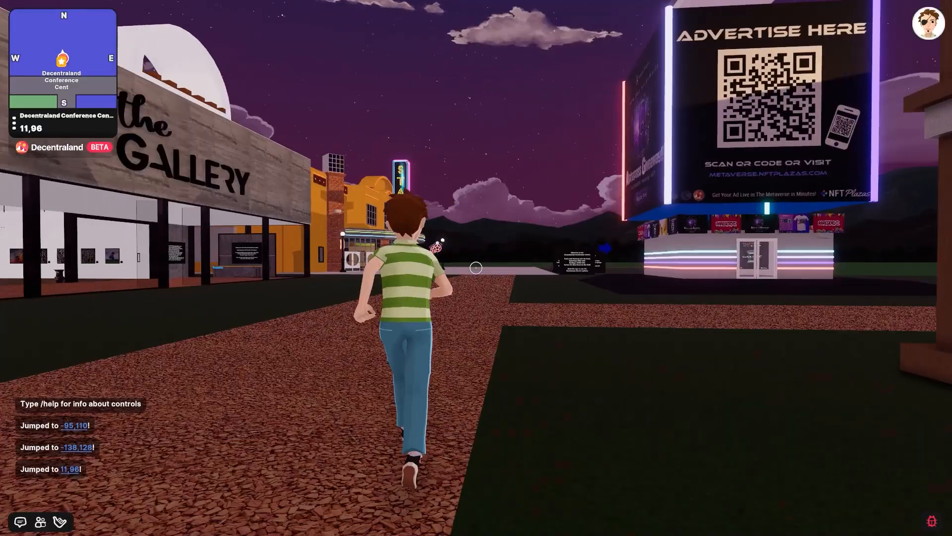
{"action": "key", "text": "w"}
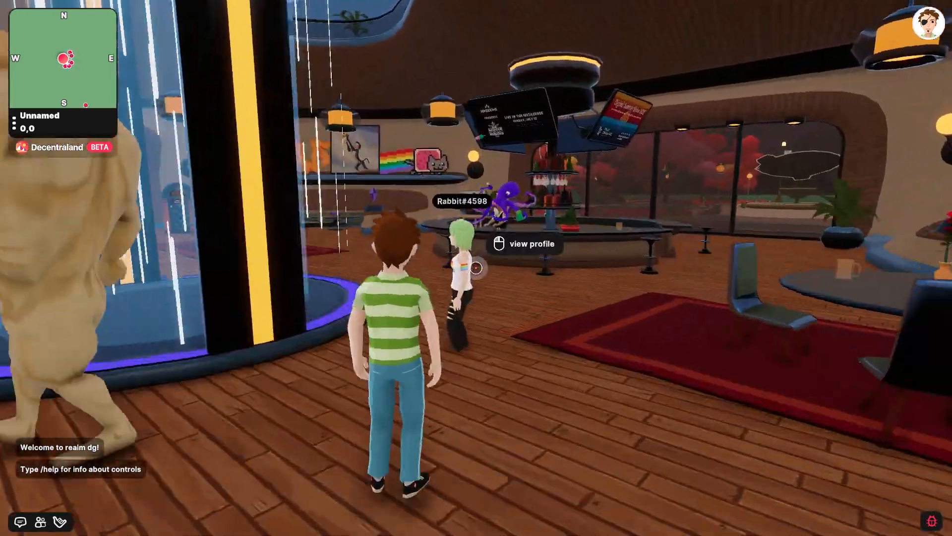
Walk across the plaza and around the MANA price display.
{"action": "key", "text": "w"}
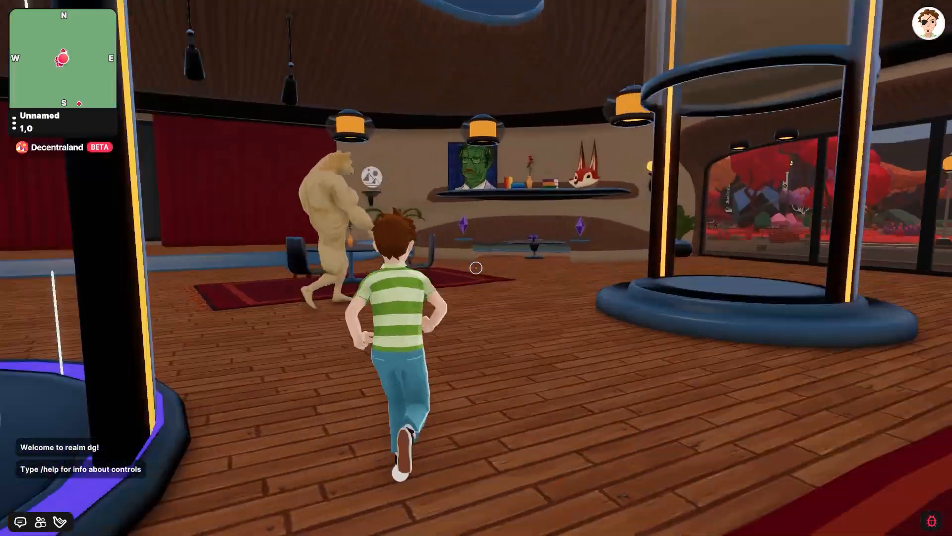
{"action": "key", "text": "w"}
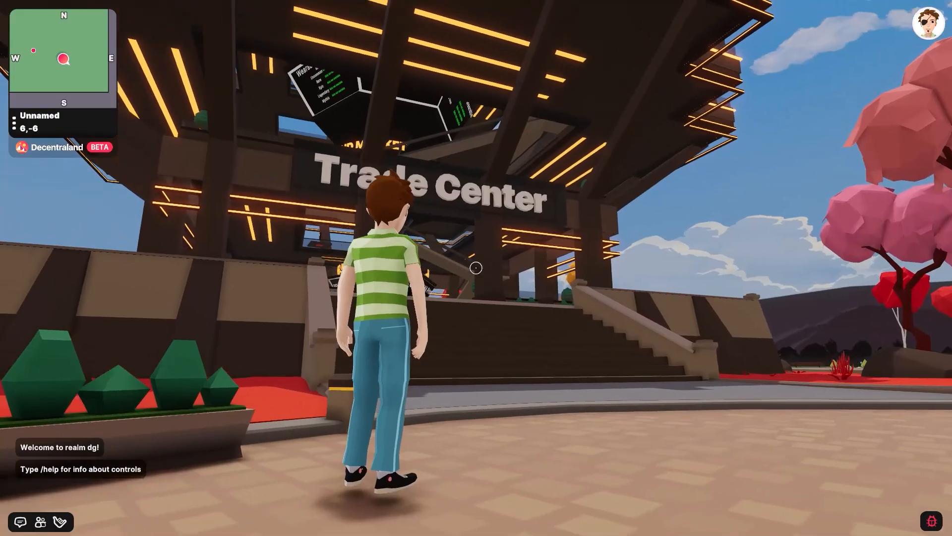
{"action": "key", "text": "w"}
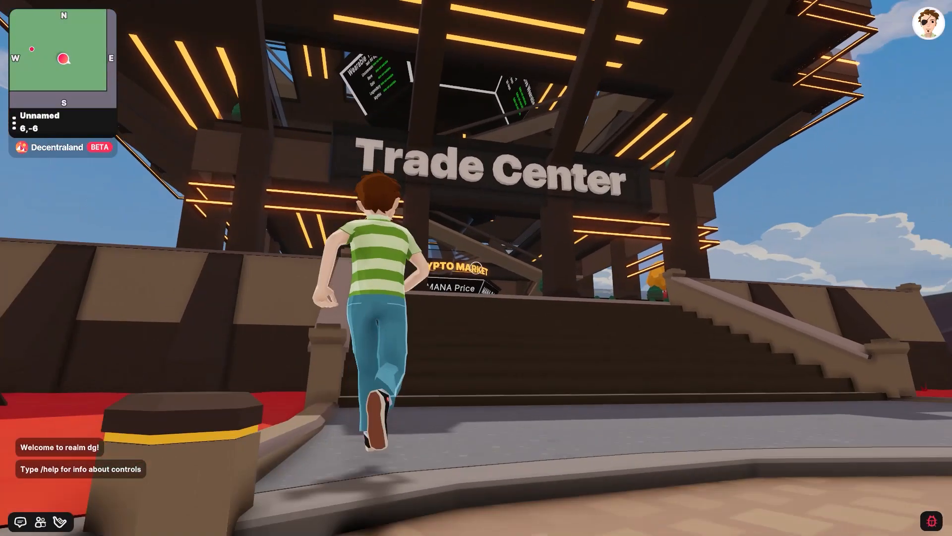
{"action": "key", "text": "w"}
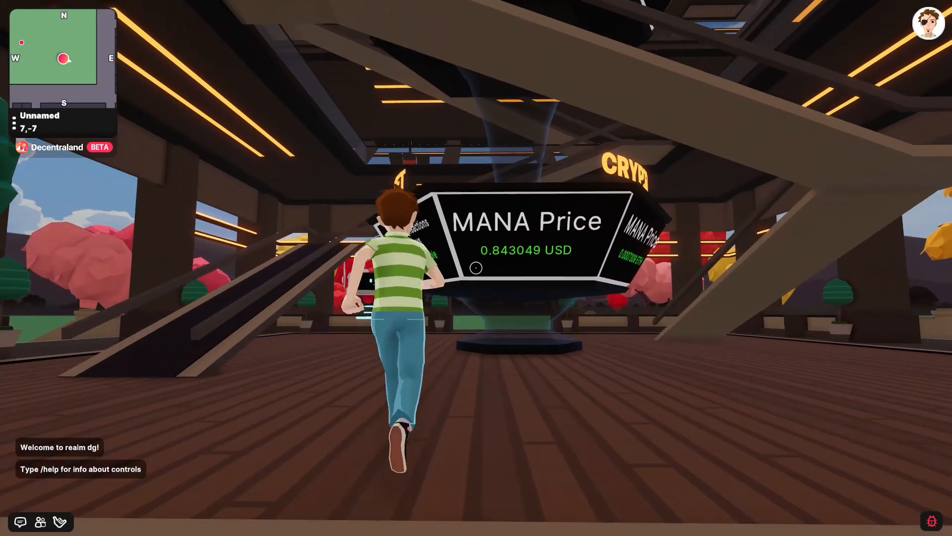
{"action": "key", "text": "w"}
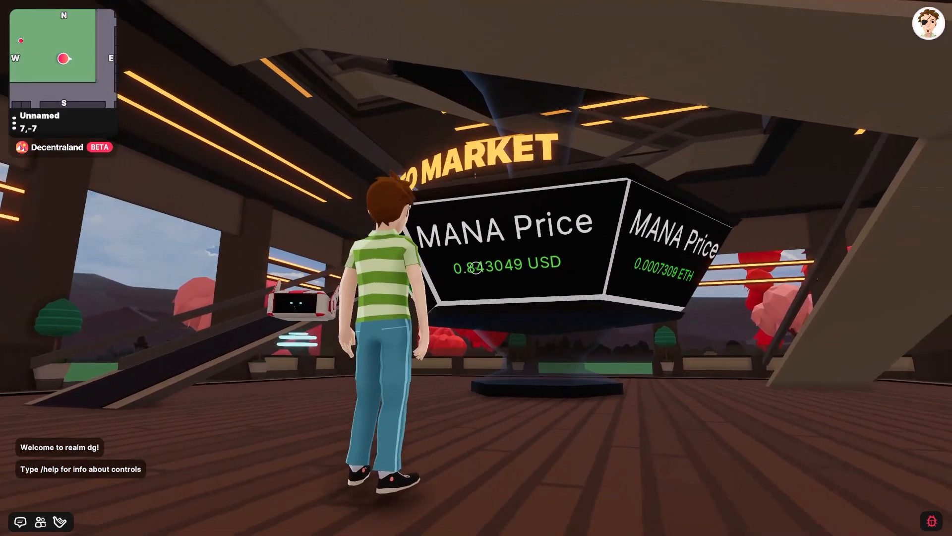
Walk out across the glass-walled deck before jumping to Metajuku at 96,22.
{"action": "key", "text": "w"}
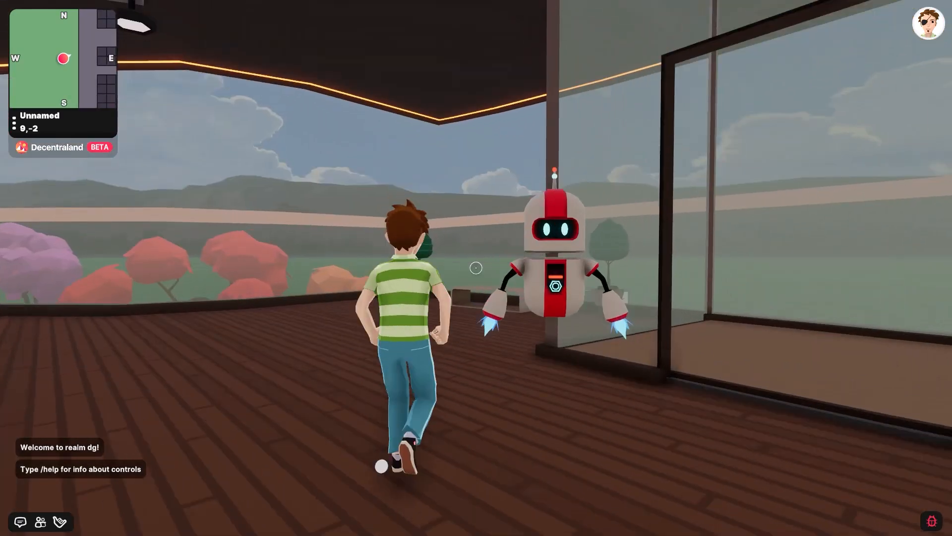
{"action": "key", "text": "w"}
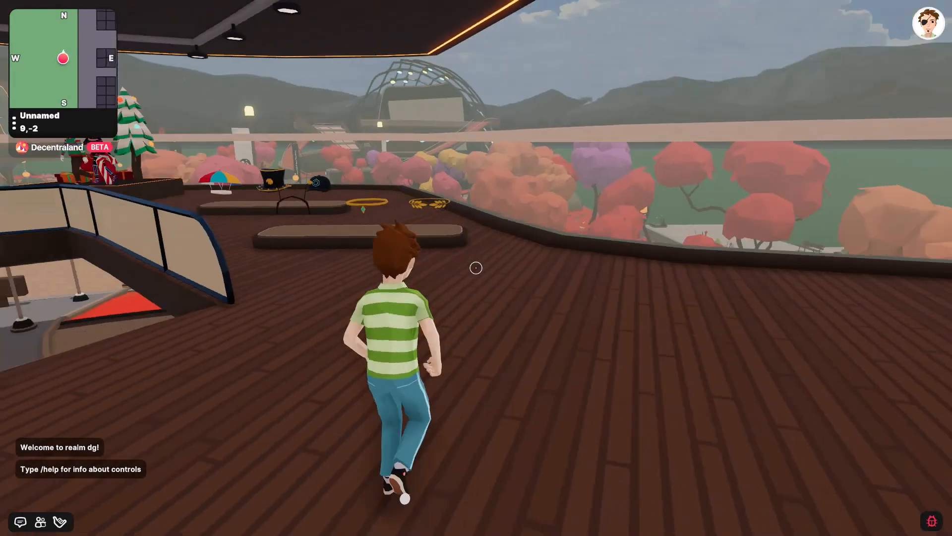
{"action": "key", "text": "w"}
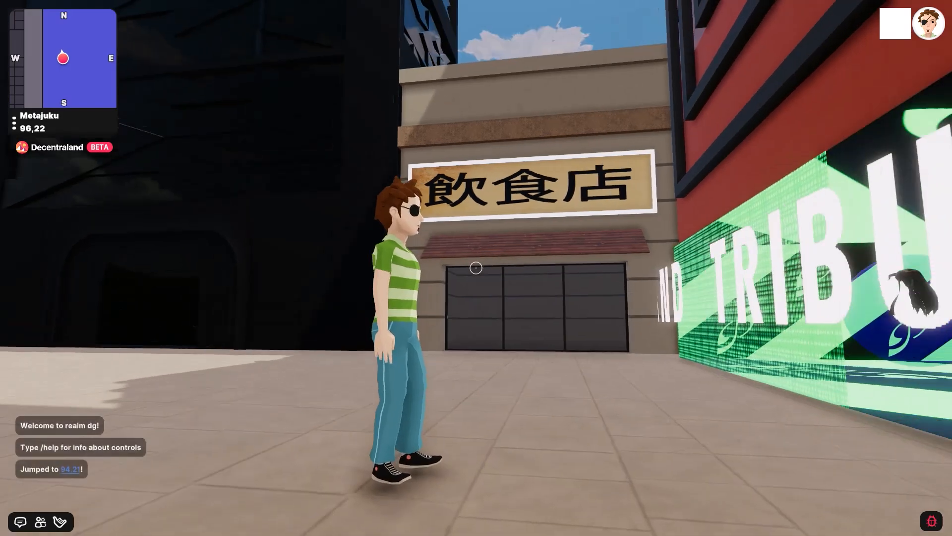
Walk down the Metajuku street into and out of the clothing shop.
{"action": "key", "text": "w"}
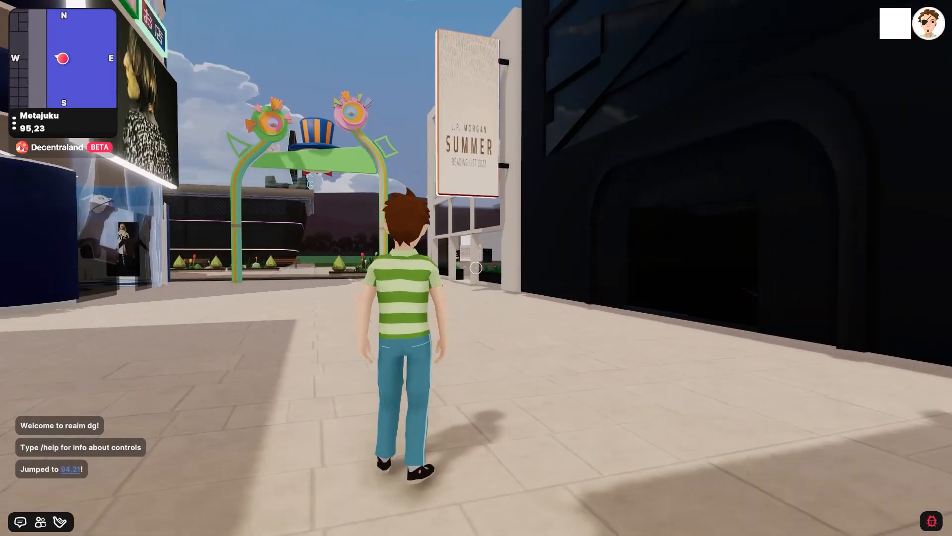
{"action": "key", "text": "w"}
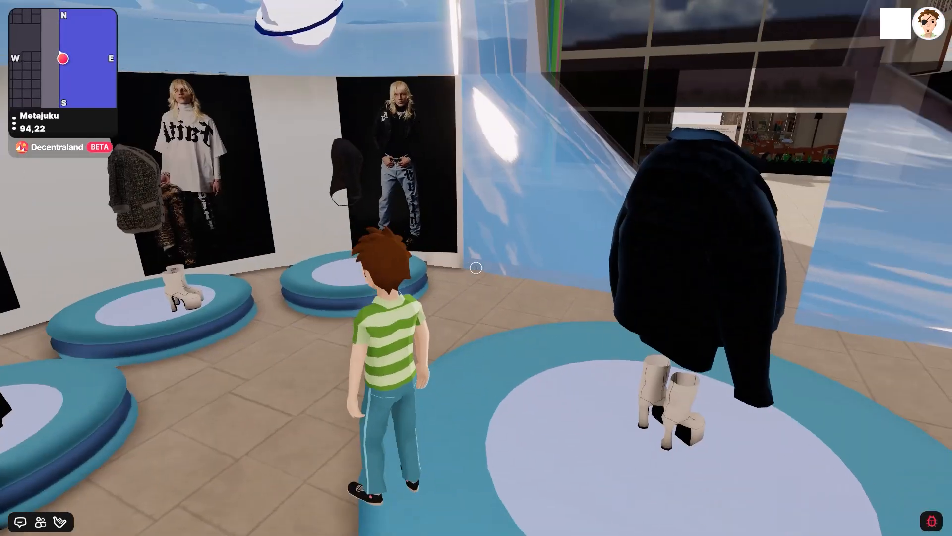
{"action": "key", "text": "w"}
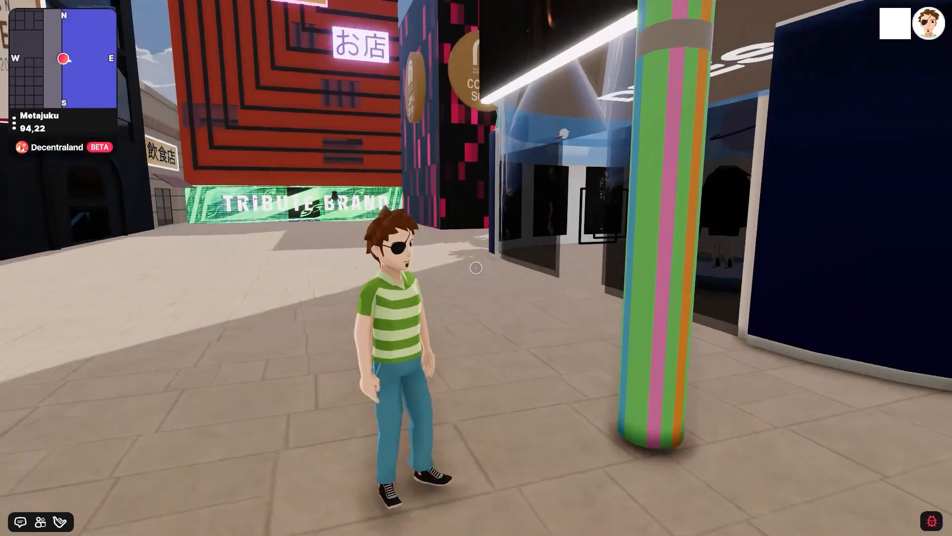
Run along the park path past benches and flower beds toward the glass tower.
{"action": "key", "text": "w"}
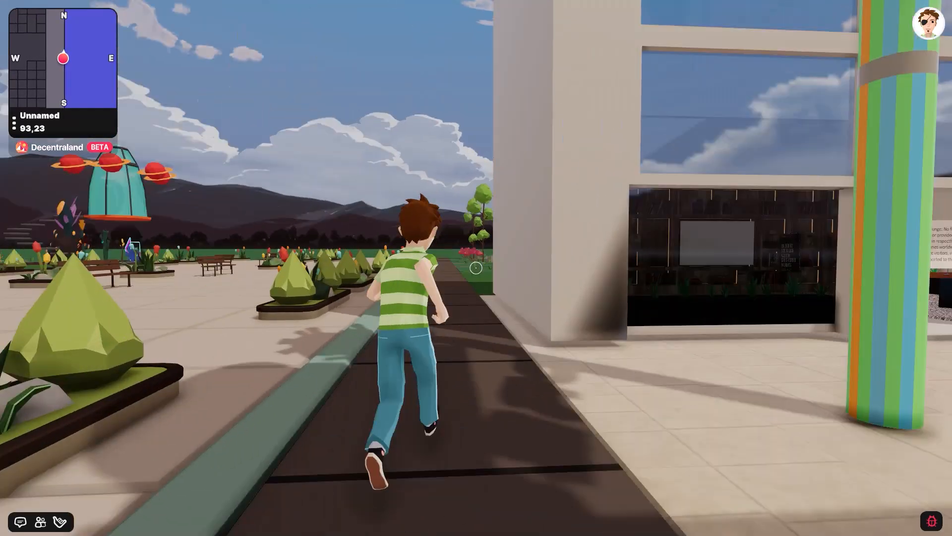
{"action": "key", "text": "w"}
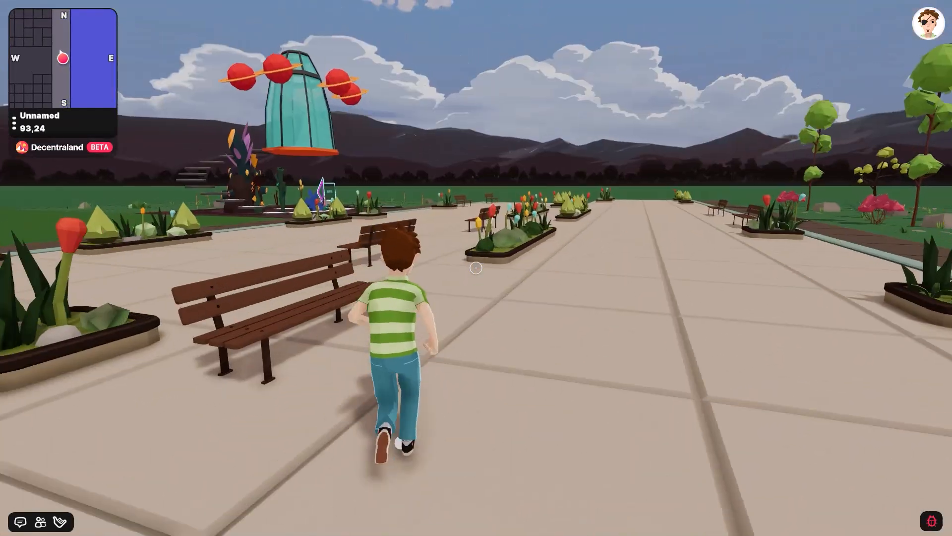
{"action": "key", "text": "w"}
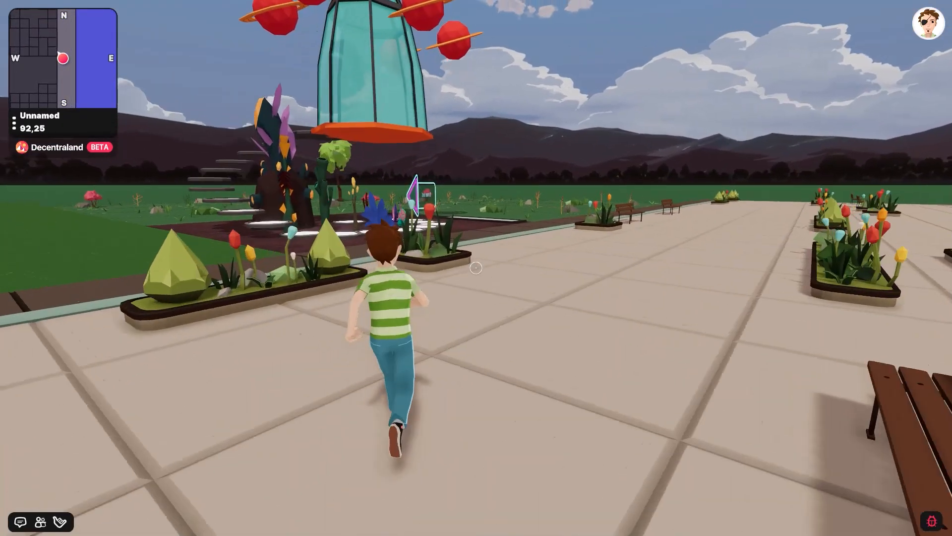
{"action": "key", "text": "w"}
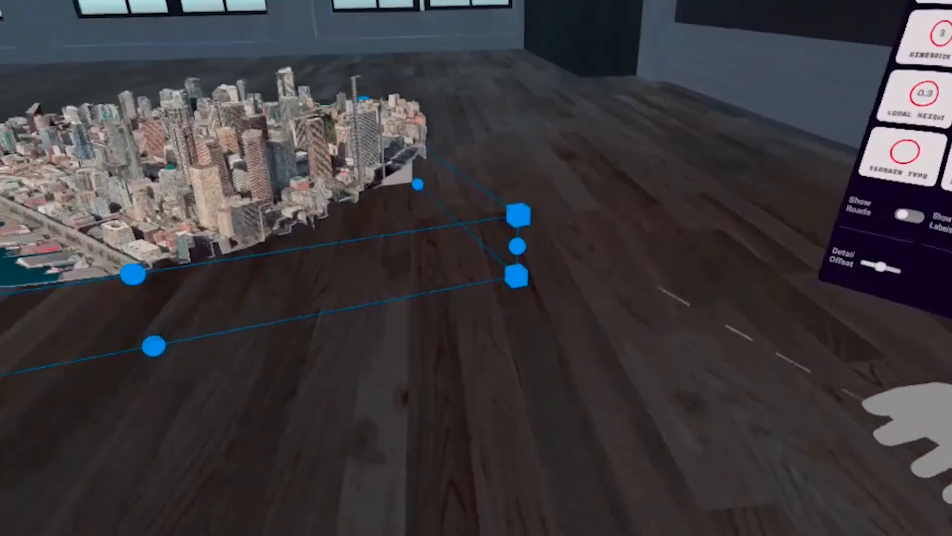
Manipulate the sphere, then view Object Options and the BYLD Options settings with session PIN.
{"action": "left_click", "coordinate": [376, 306]}
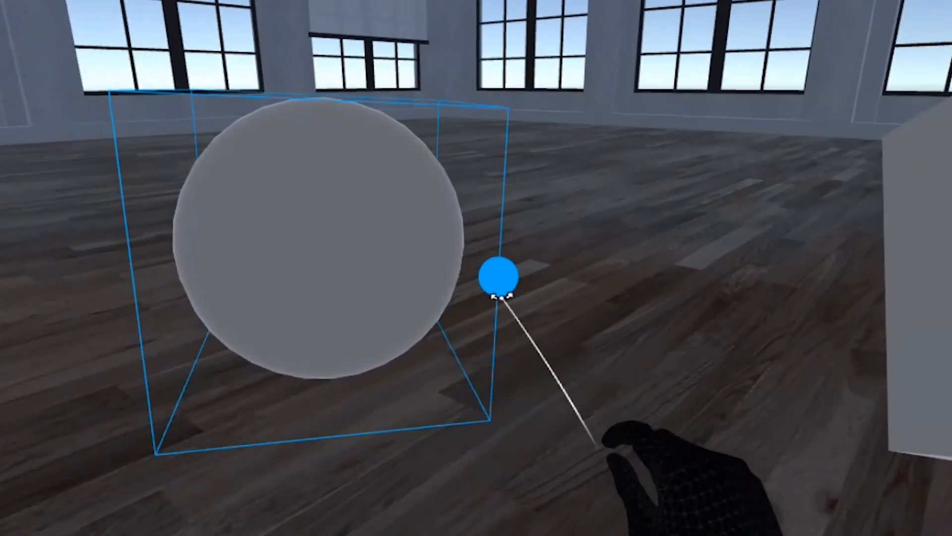
{"action": "left_click", "coordinate": [498, 276]}
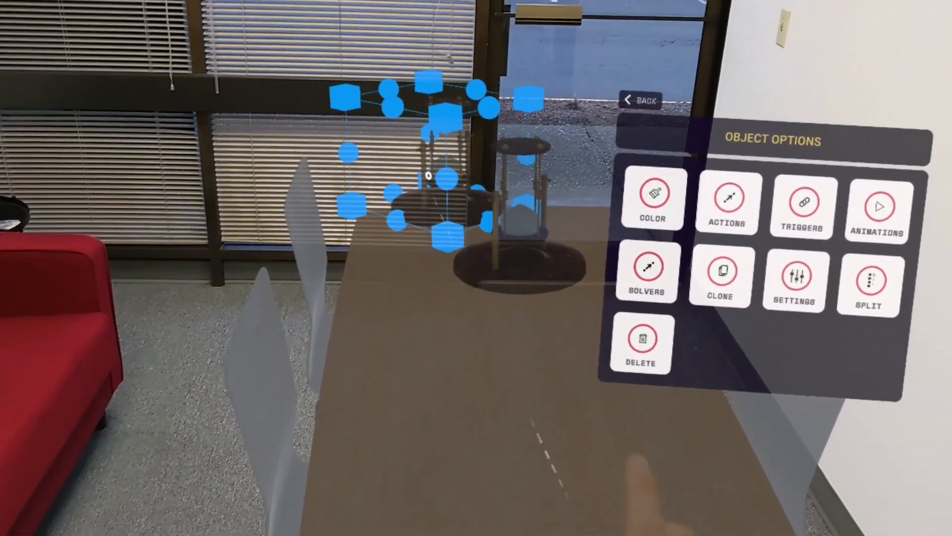
{"action": "left_click", "coordinate": [793, 279]}
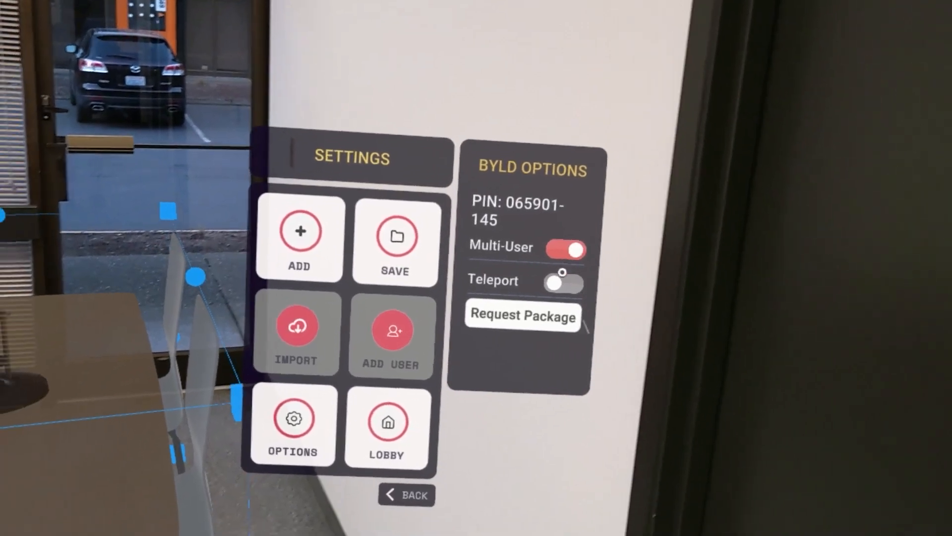
{"action": "left_click", "coordinate": [387, 427]}
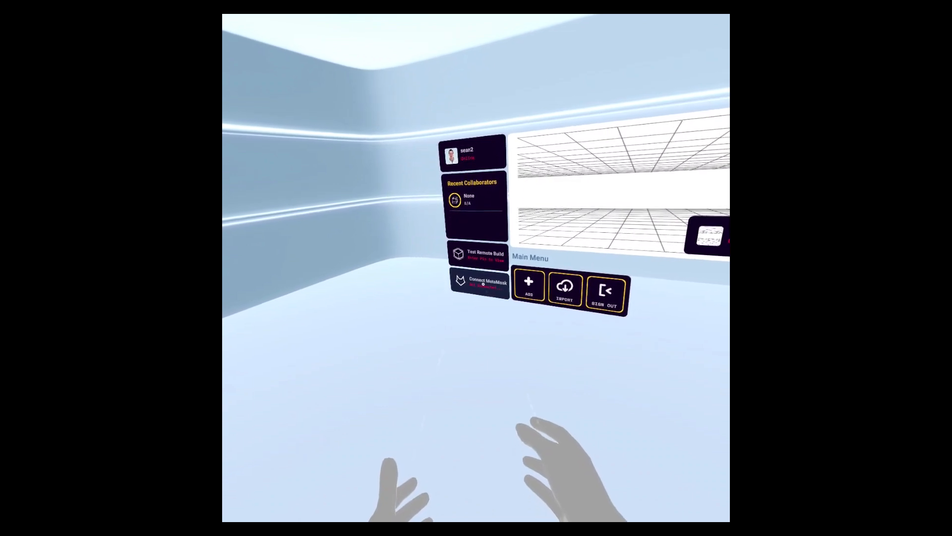
Sign in to the VR app to reach the white lobby's Main Menu.
{"action": "left_click", "coordinate": [479, 282]}
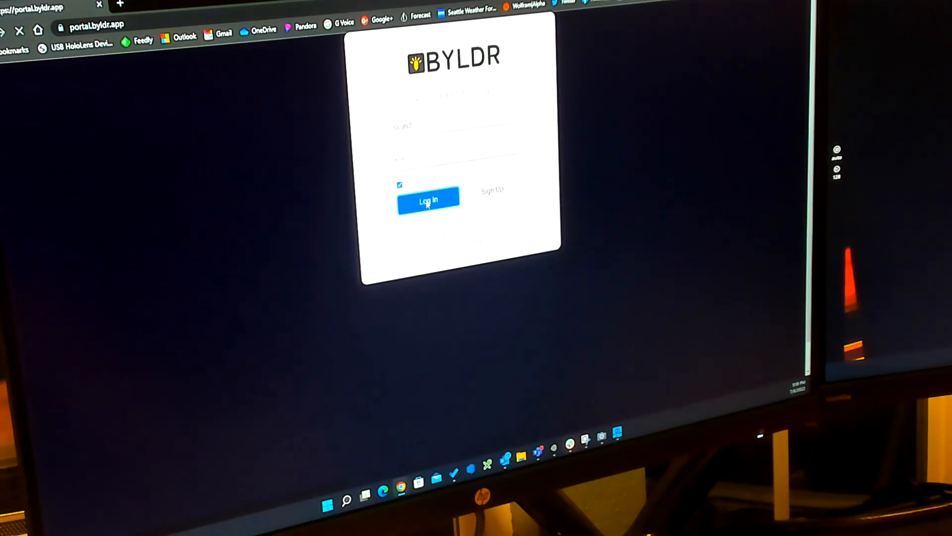
Submit login credentials on portal.byldr.app.
{"action": "left_click", "coordinate": [428, 200]}
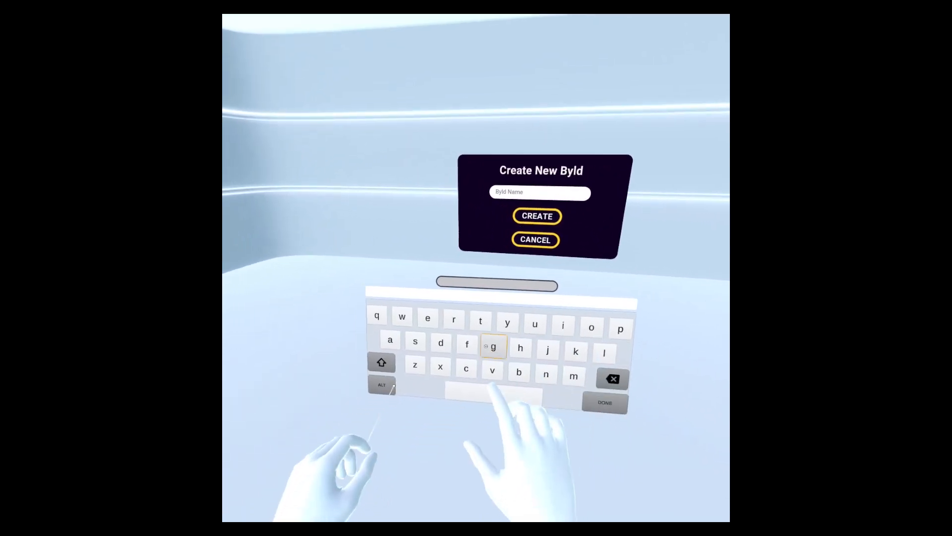
Name the new byld 'decentraland' and create it.
{"action": "type", "text": "decen"}
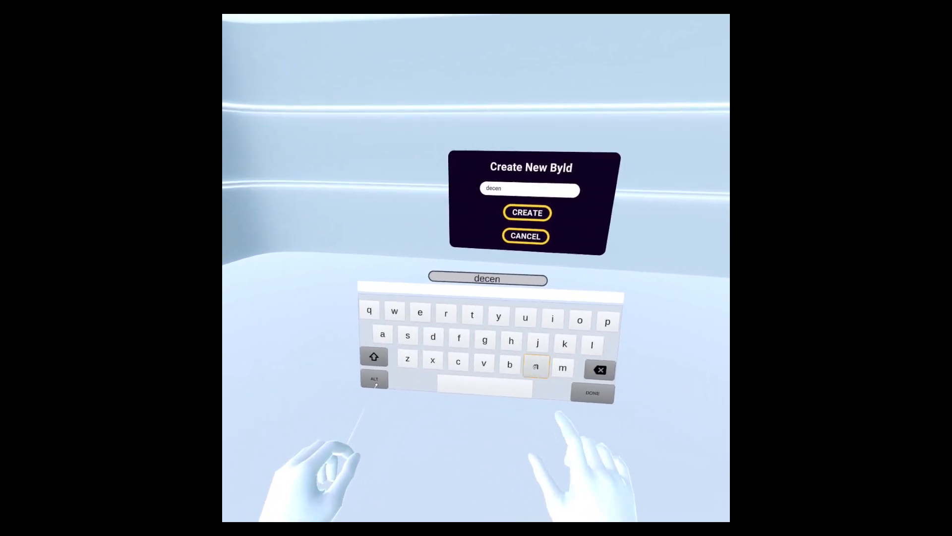
{"action": "type", "text": "traland"}
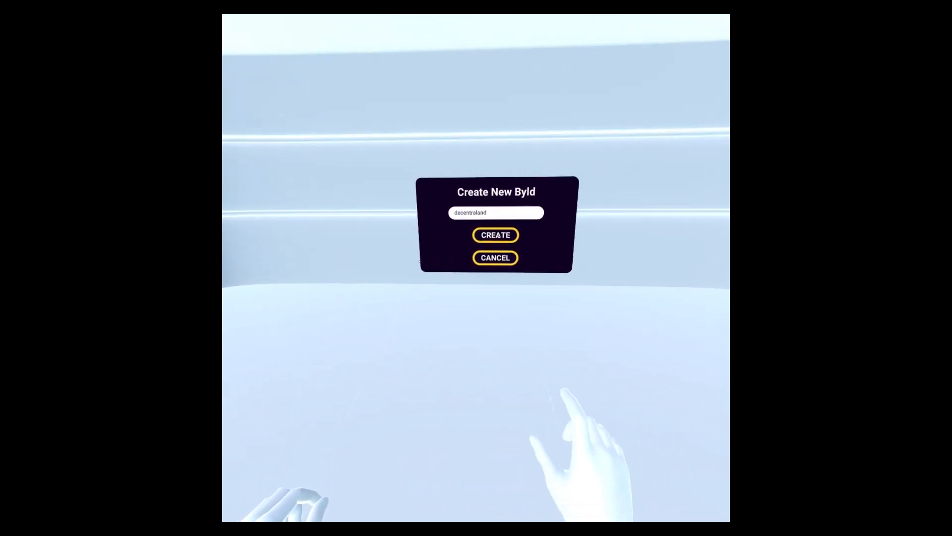
{"action": "left_click", "coordinate": [495, 235]}
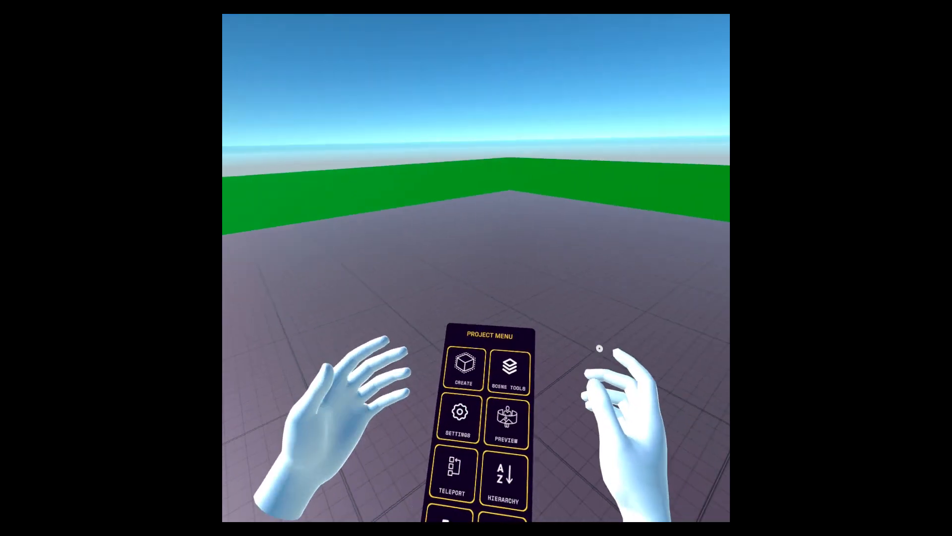
Add a cube, color the first cube red, then add another white cube.
{"action": "left_click", "coordinate": [462, 368]}
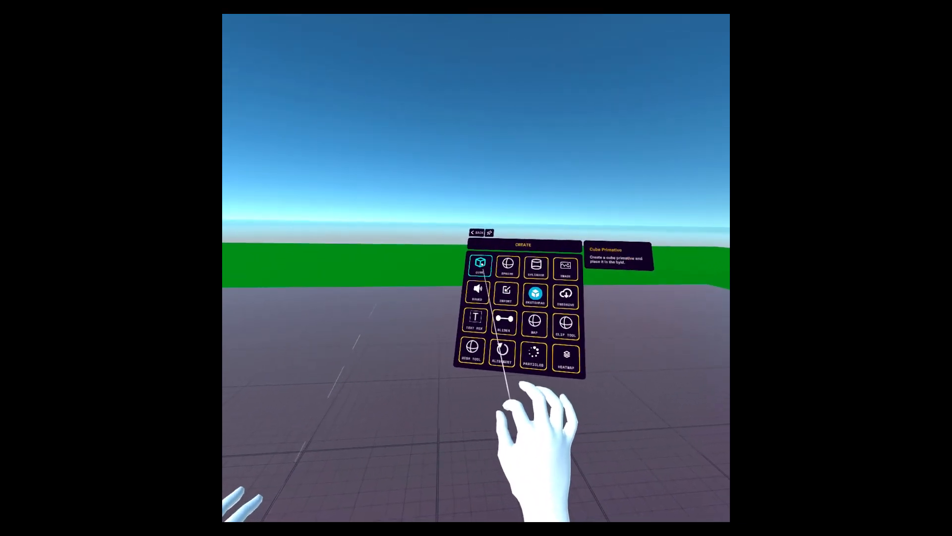
{"action": "left_click", "coordinate": [479, 267]}
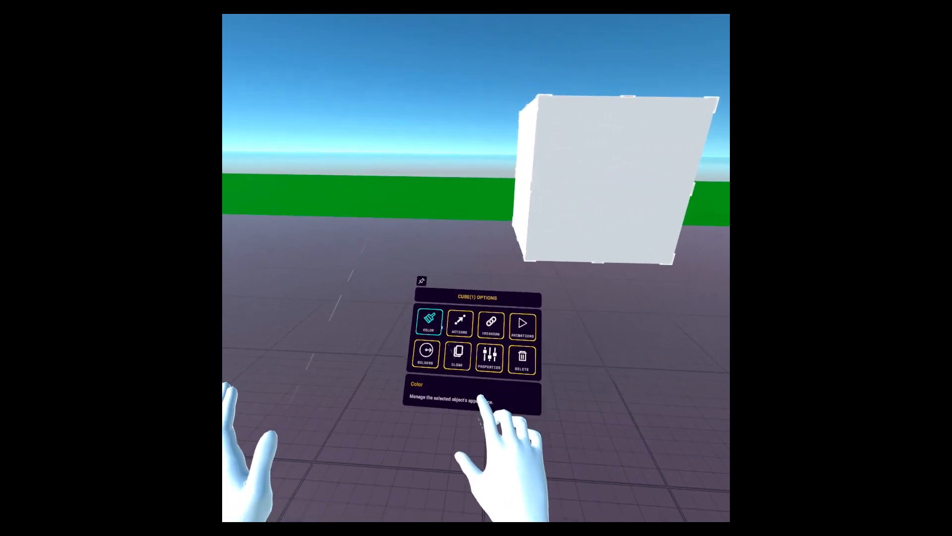
{"action": "left_click", "coordinate": [430, 325]}
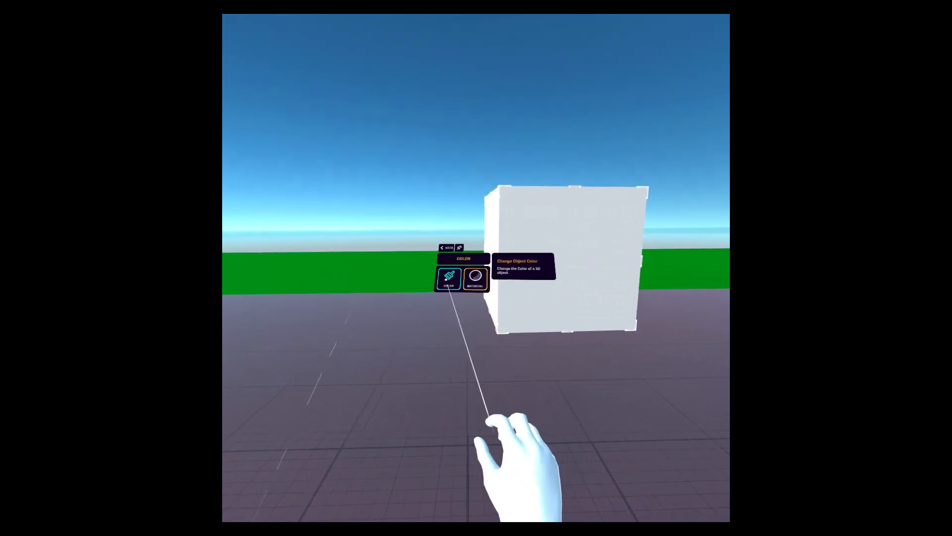
{"action": "left_click", "coordinate": [447, 279]}
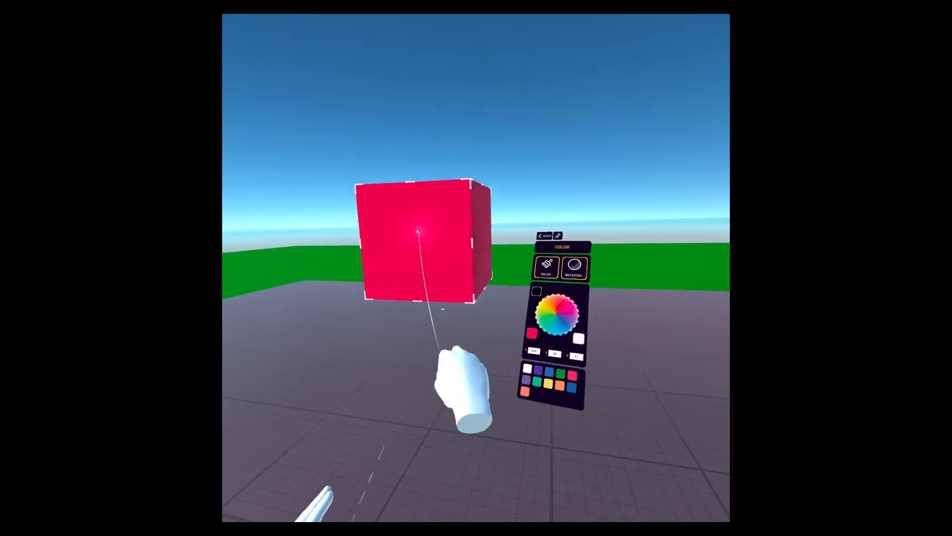
{"action": "left_click", "coordinate": [544, 236]}
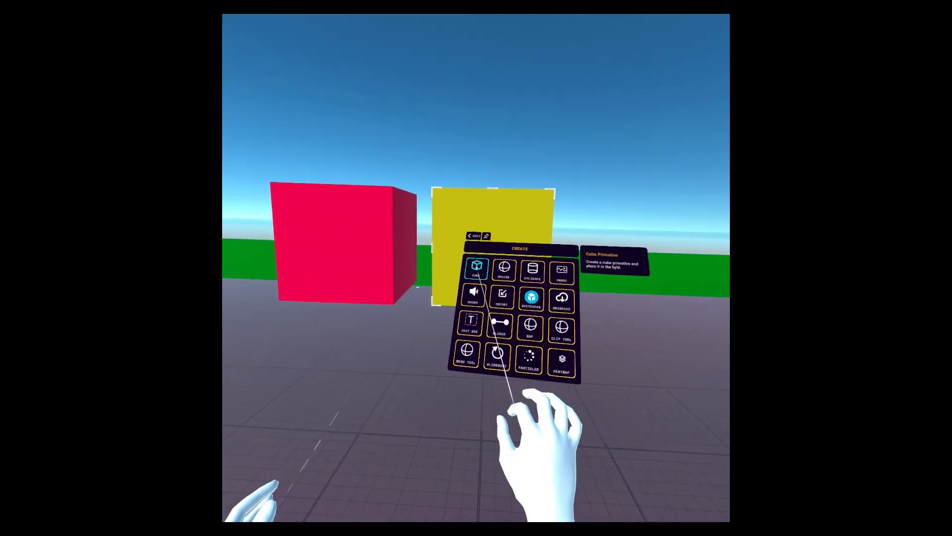
{"action": "left_click", "coordinate": [476, 269]}
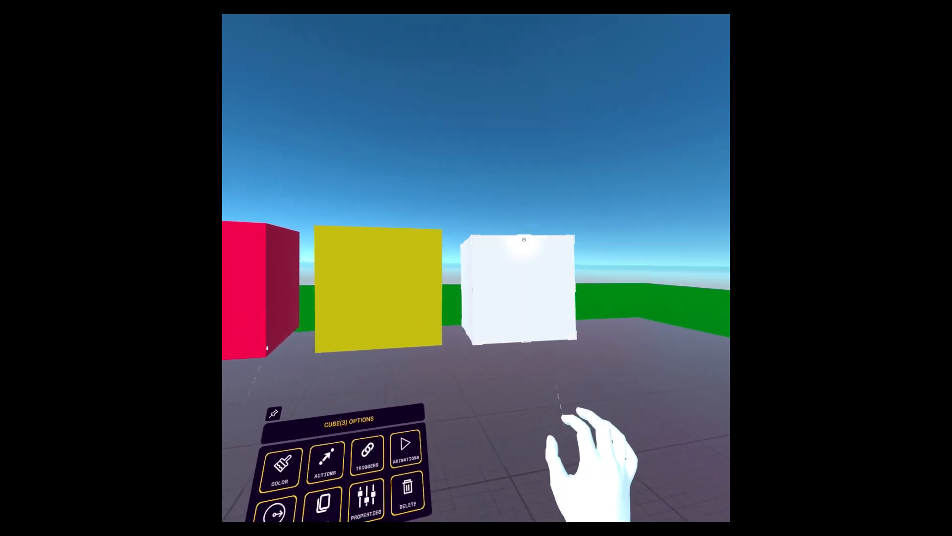
{"action": "left_click", "coordinate": [280, 465]}
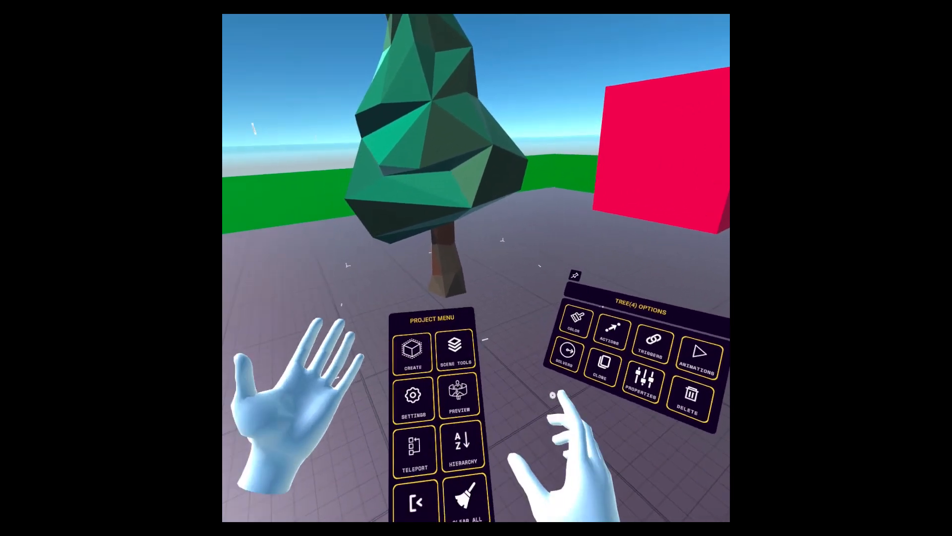
Browse the Importable Items library from Create and add the bone model.
{"action": "left_click", "coordinate": [412, 351]}
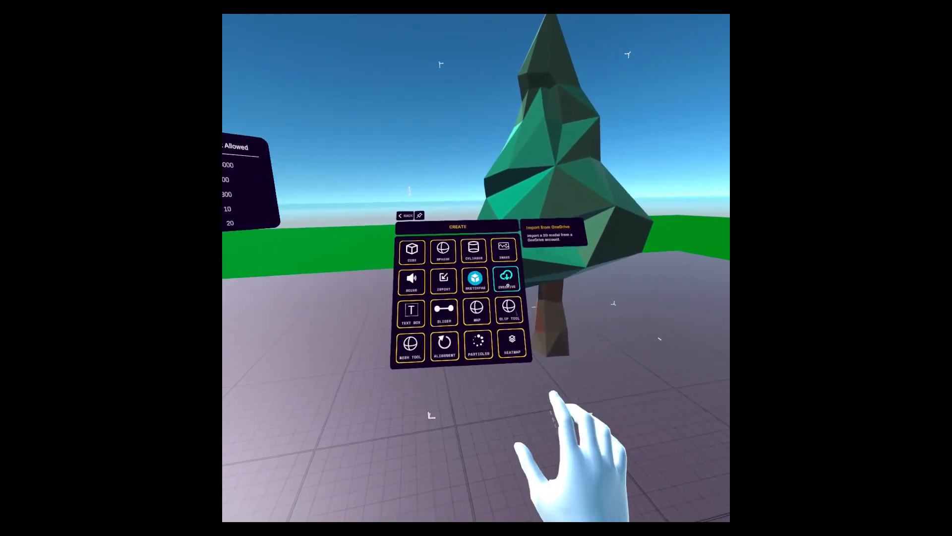
{"action": "left_click", "coordinate": [506, 278]}
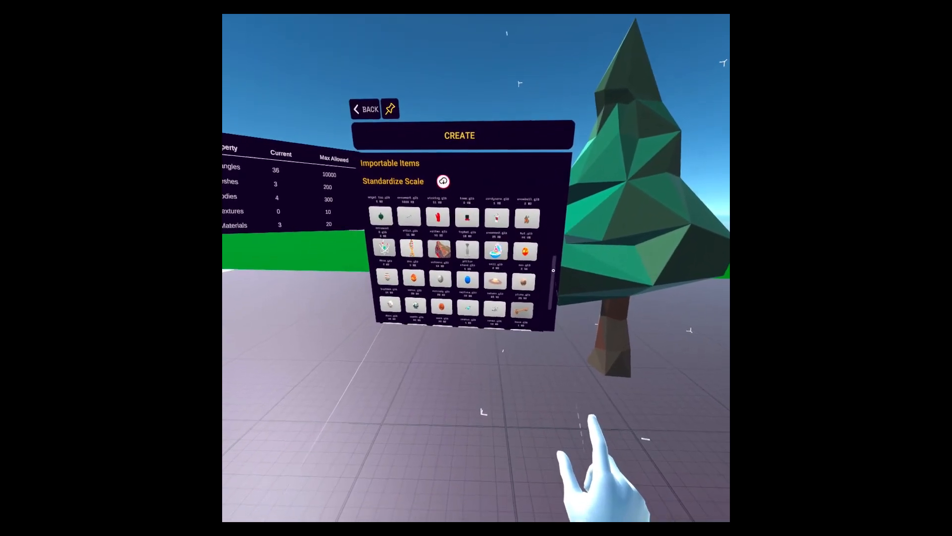
{"action": "left_click", "coordinate": [365, 108]}
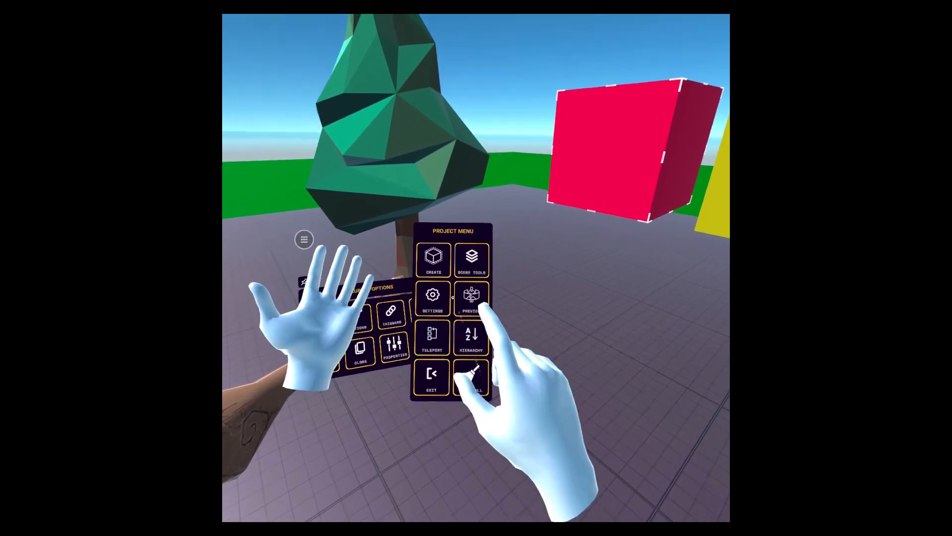
Export to Decentraland with title and description 'test' at parcel -26,-123.
{"action": "left_click", "coordinate": [471, 258]}
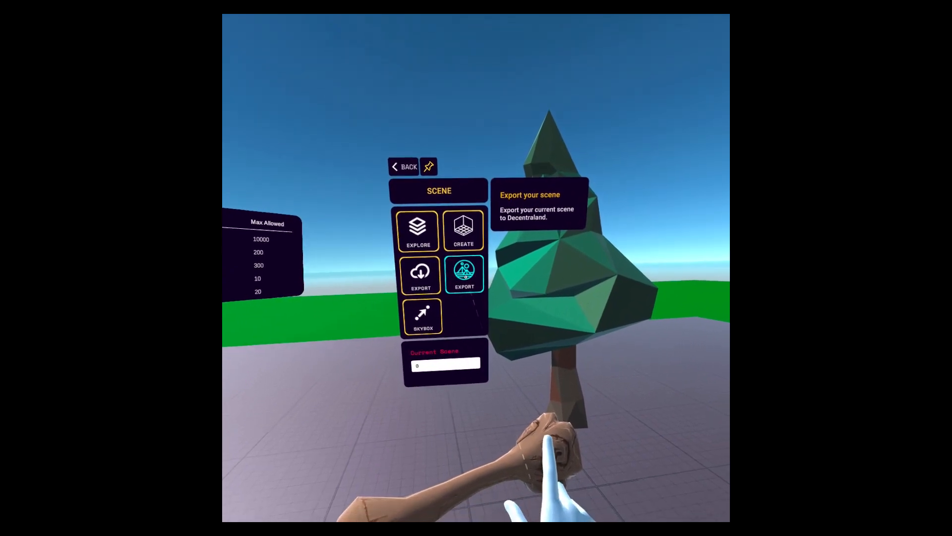
{"action": "left_click", "coordinate": [464, 273]}
{"action": "type", "text": "0-"}
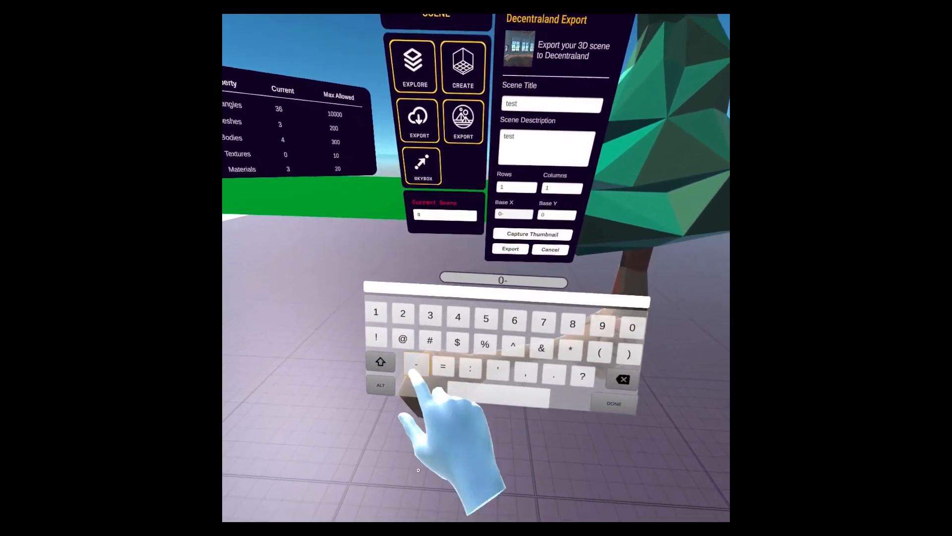
{"action": "type", "text": "23"}
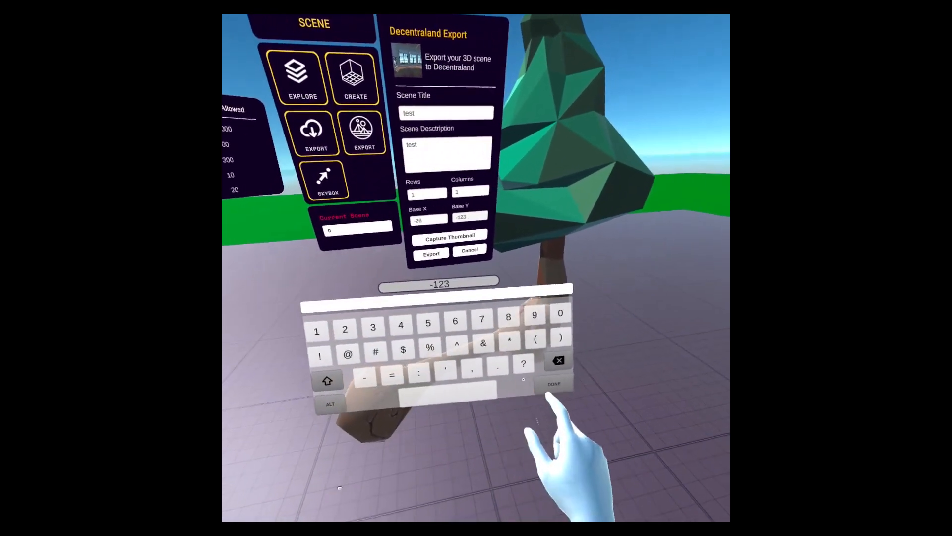
{"action": "left_click", "coordinate": [554, 383]}
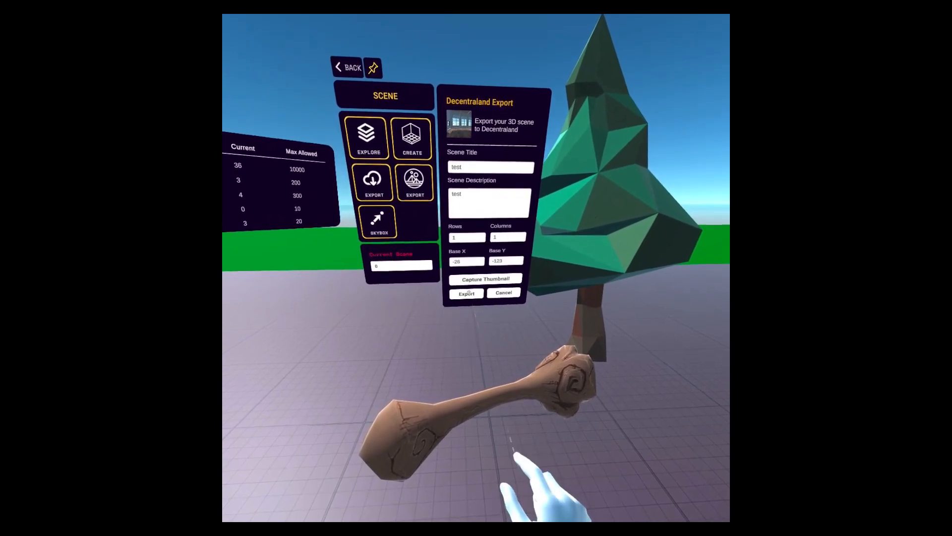
{"action": "left_click", "coordinate": [467, 294]}
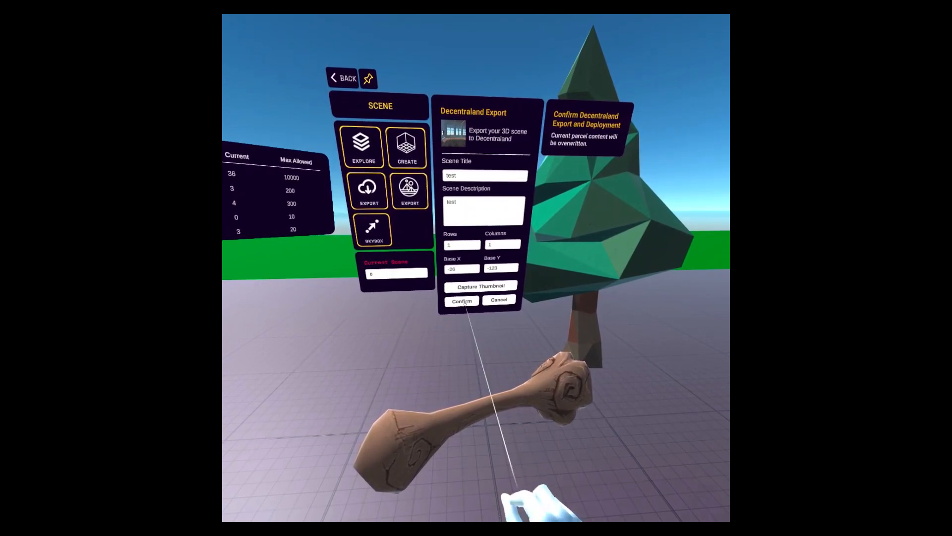
{"action": "left_click", "coordinate": [461, 301]}
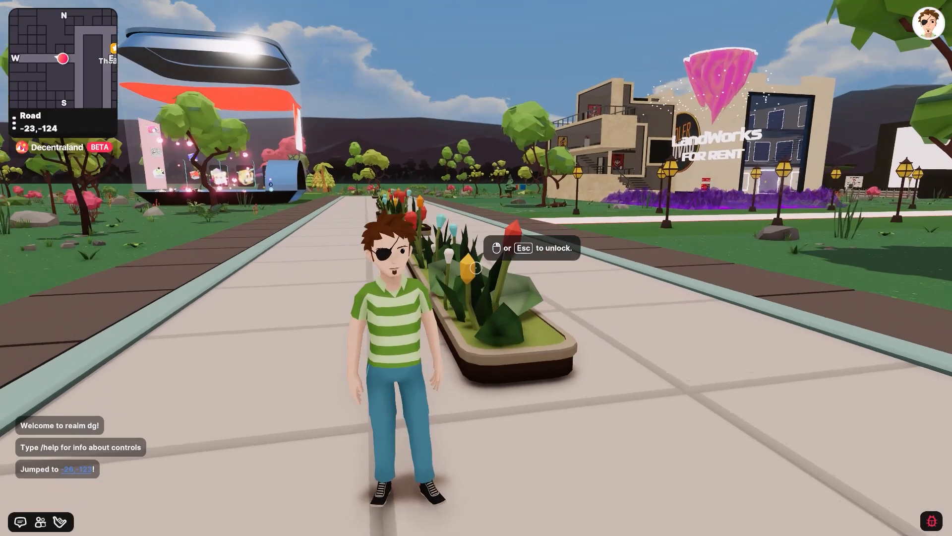
Walk the avatar along the road onto parcel -26,-123, then around the neighbourhood.
{"action": "key", "text": "w"}
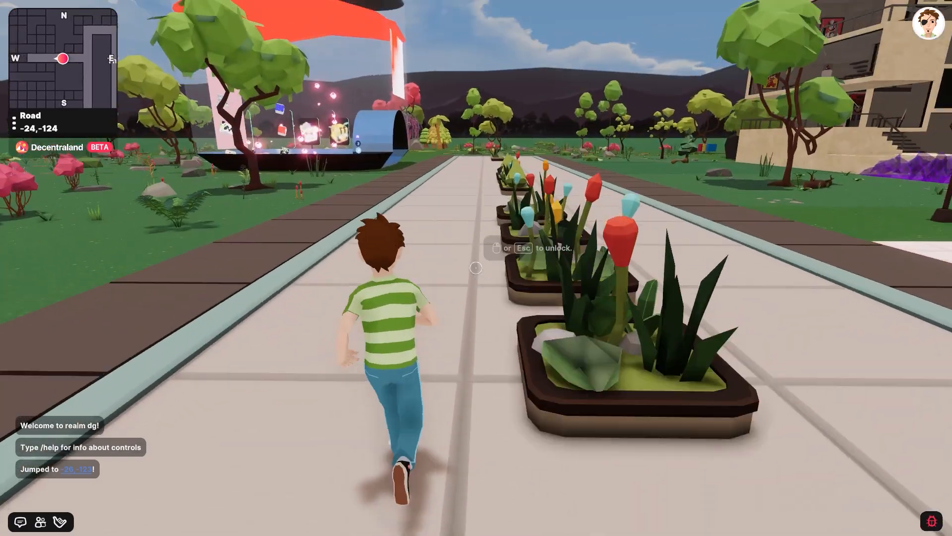
{"action": "key", "text": "w"}
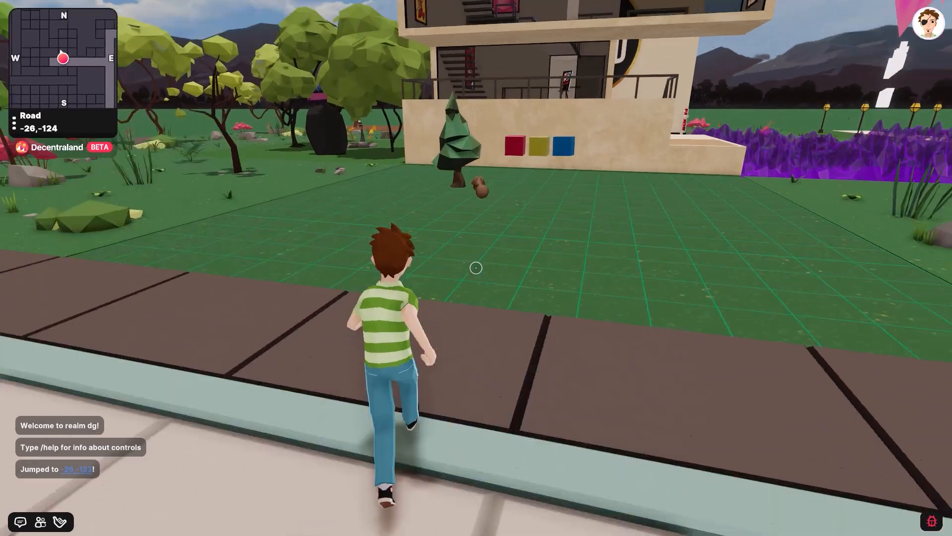
{"action": "key", "text": "w"}
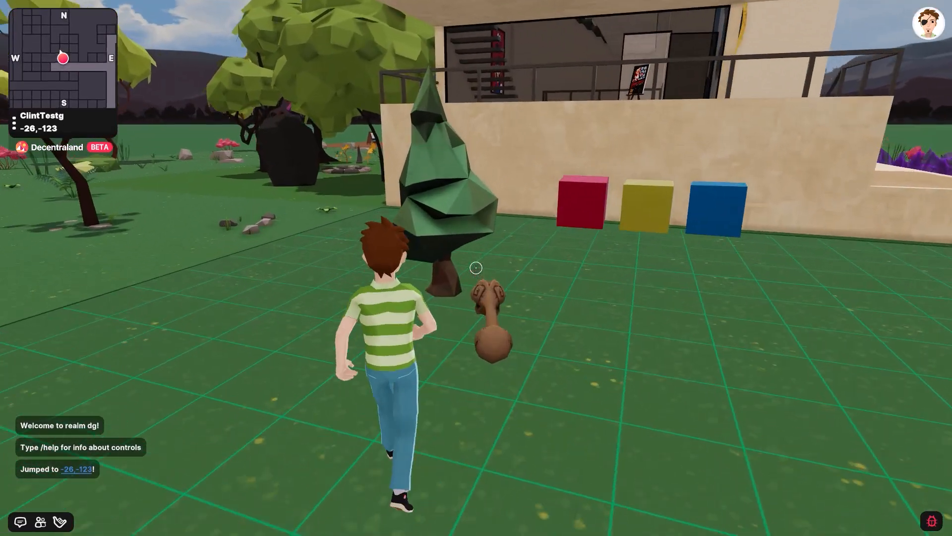
{"action": "key", "text": "w"}
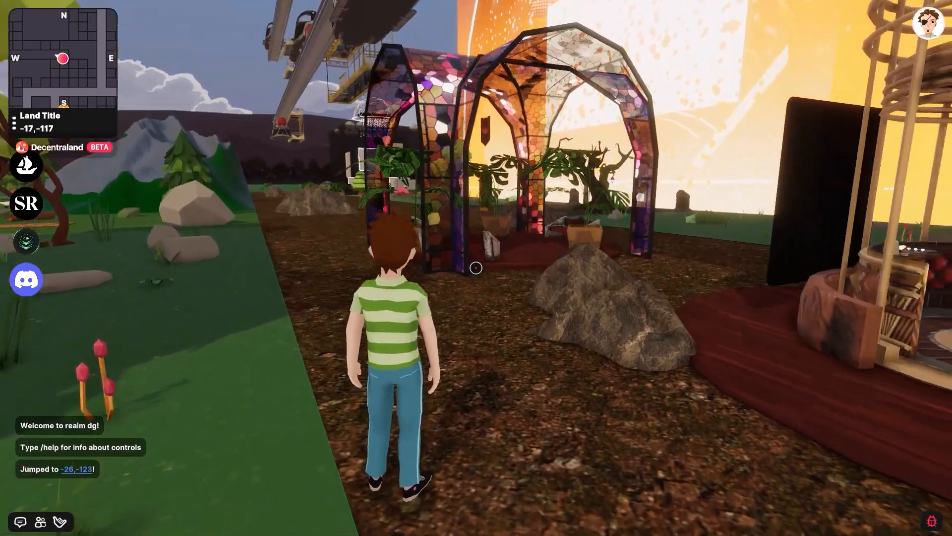
{"action": "key", "text": "w"}
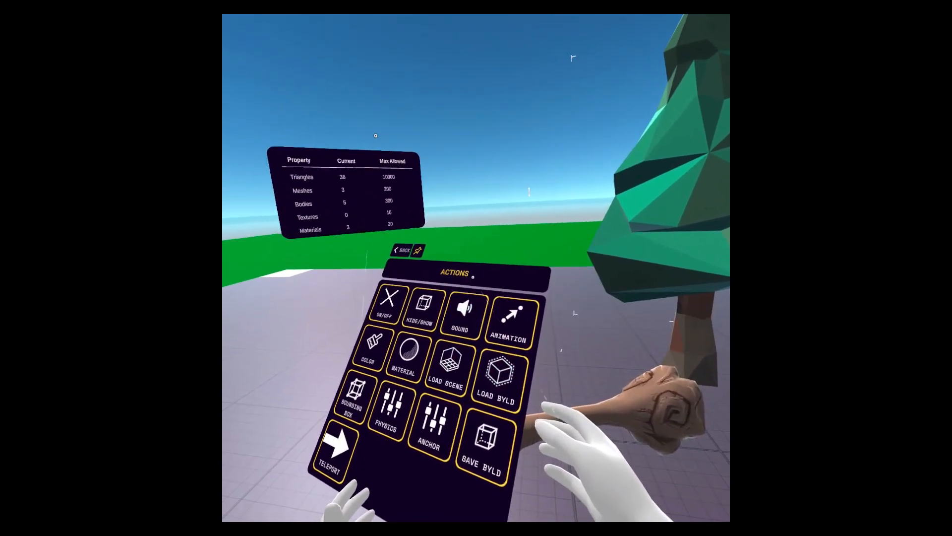
Browse the bone's available actions and open its options menu.
{"action": "left_click", "coordinate": [418, 307]}
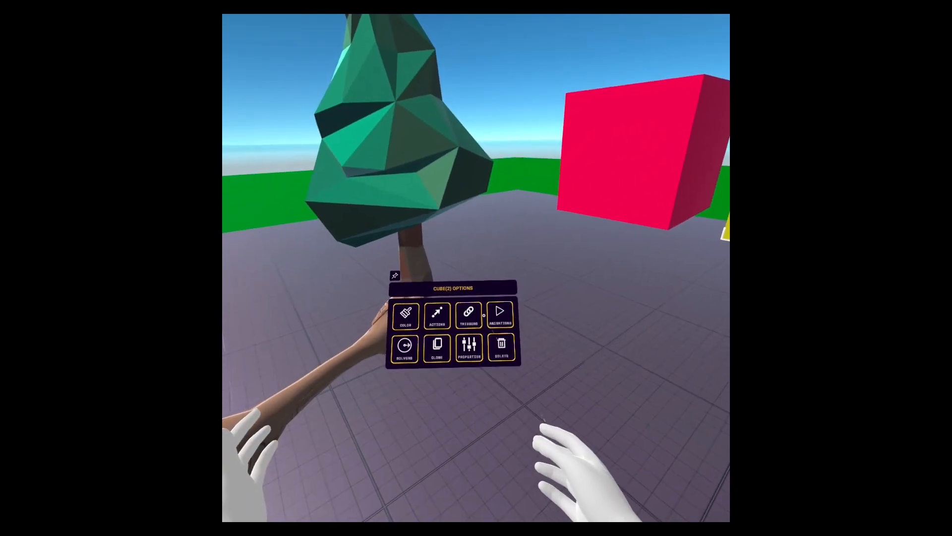
{"action": "left_click", "coordinate": [468, 314]}
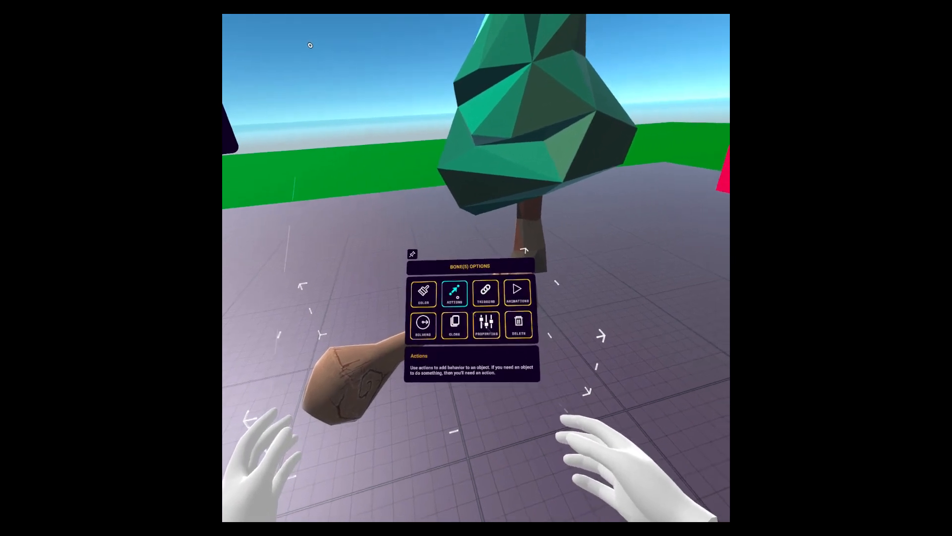
Open the Actions grid in Bone(5) Options and pick an action.
{"action": "left_click", "coordinate": [454, 293]}
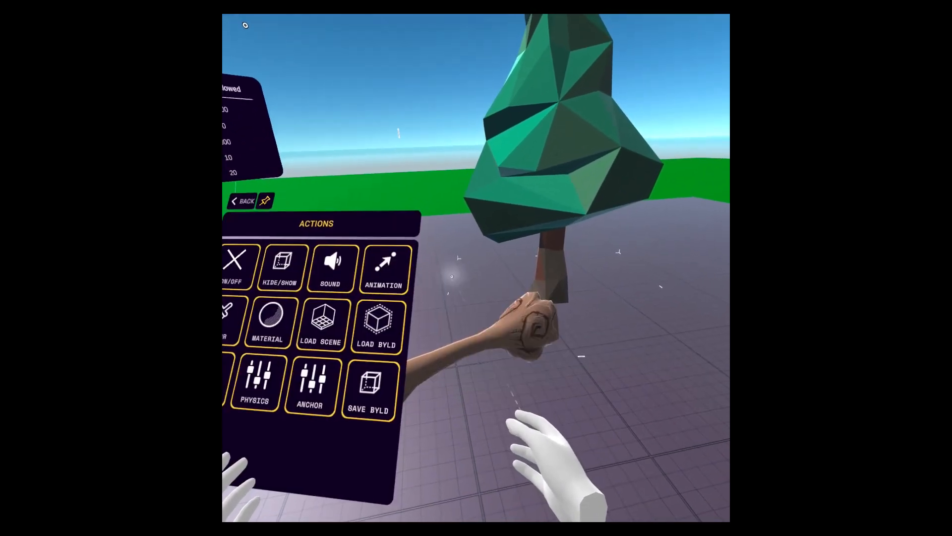
{"action": "left_click", "coordinate": [280, 268]}
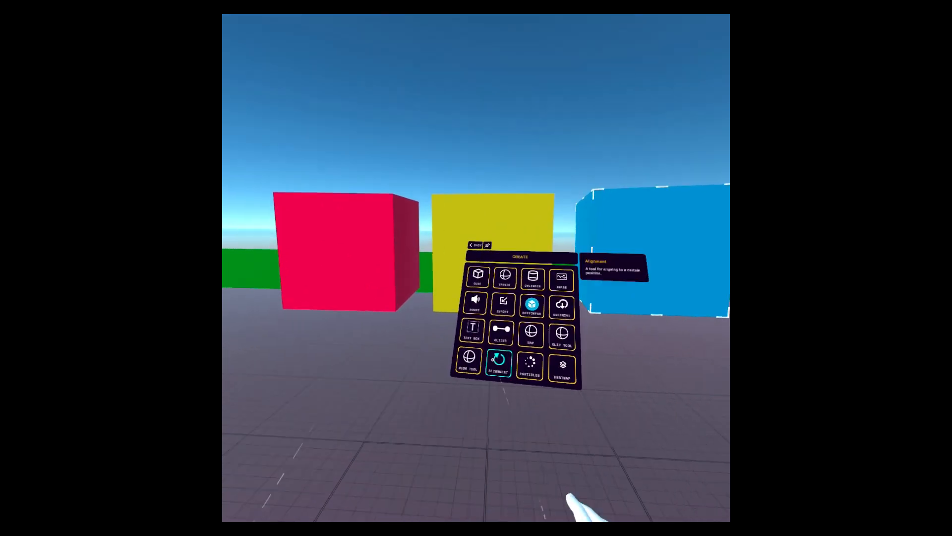
Open the Alignment tool with the blue cube selected.
{"action": "left_click", "coordinate": [503, 304]}
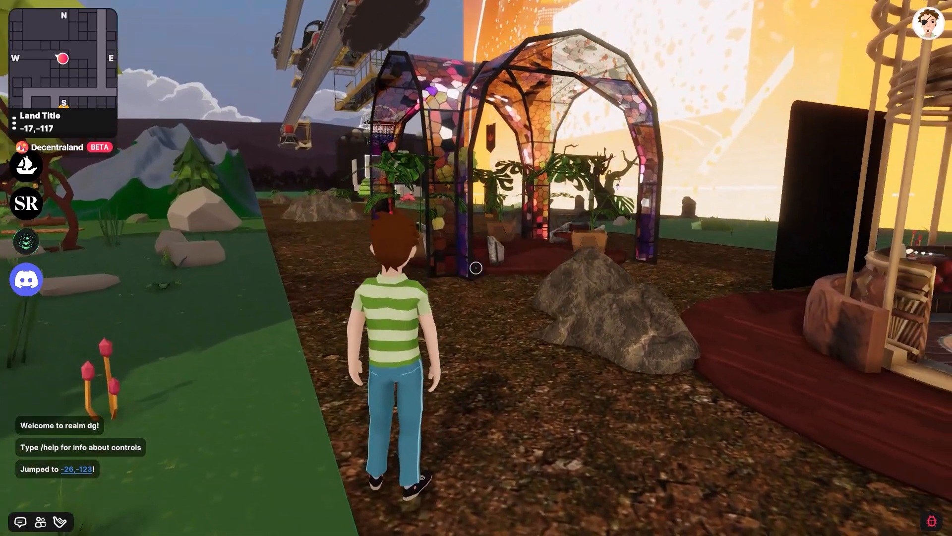
Walk forward into the greenhouse, reaching parcel -18,-117 among potted plants.
{"action": "key", "text": "w"}
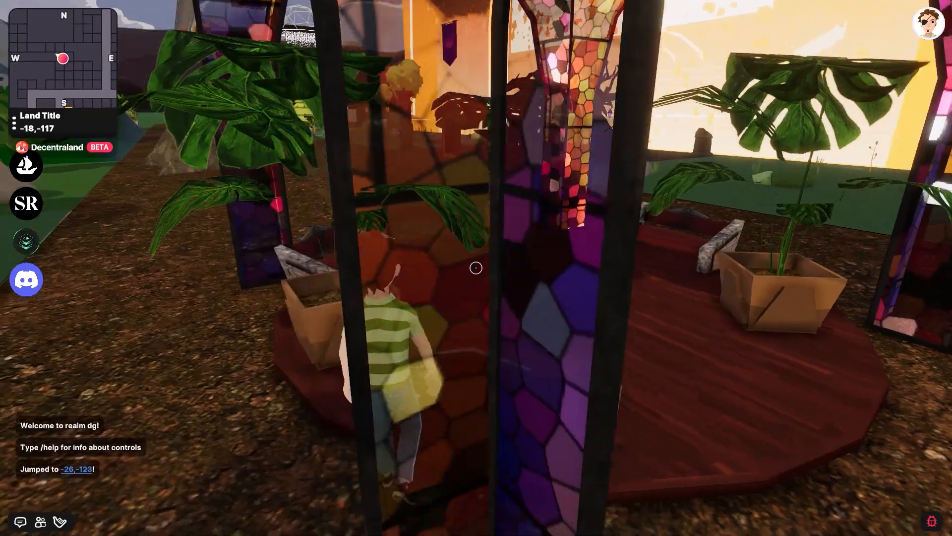